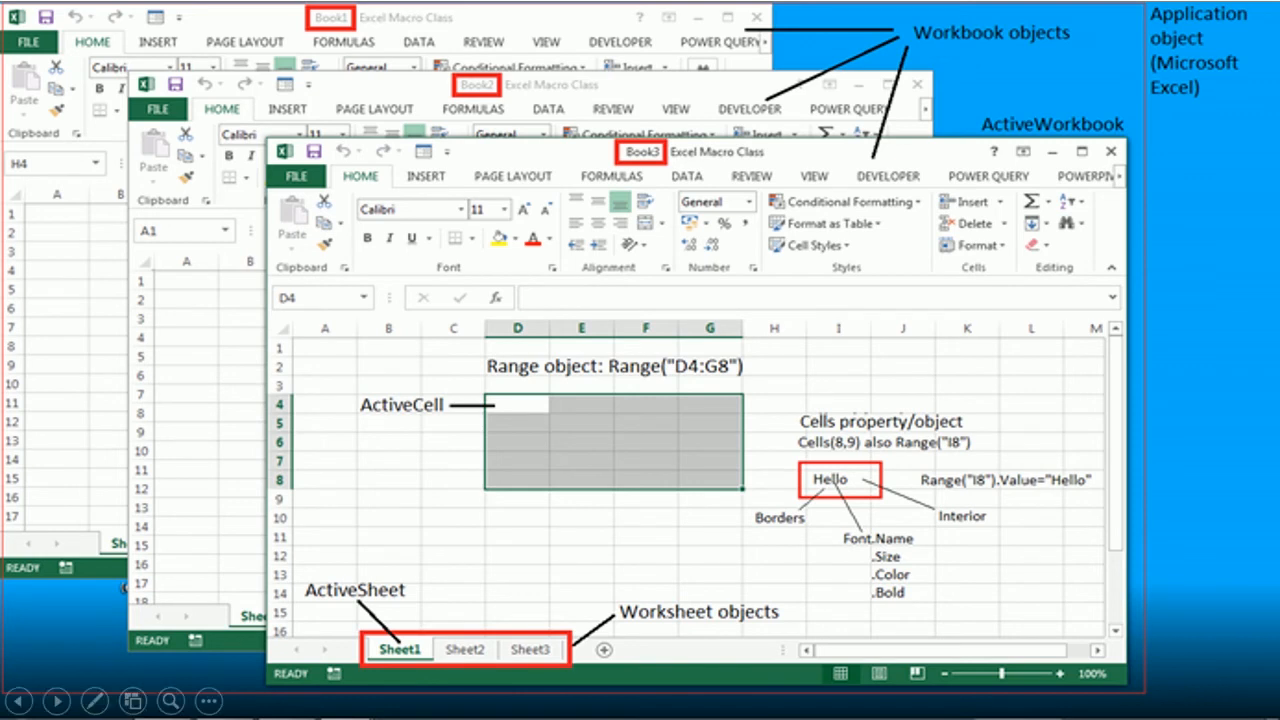
mouse_move(364, 422)
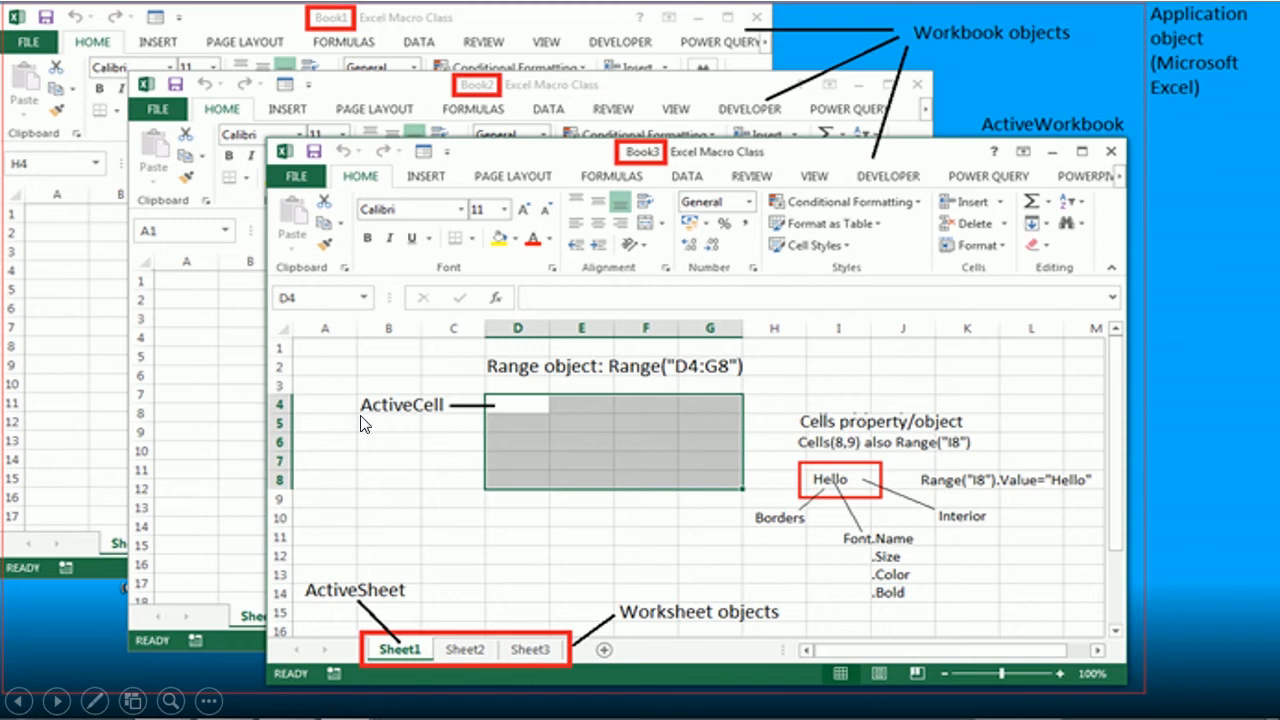
mouse_move(378, 212)
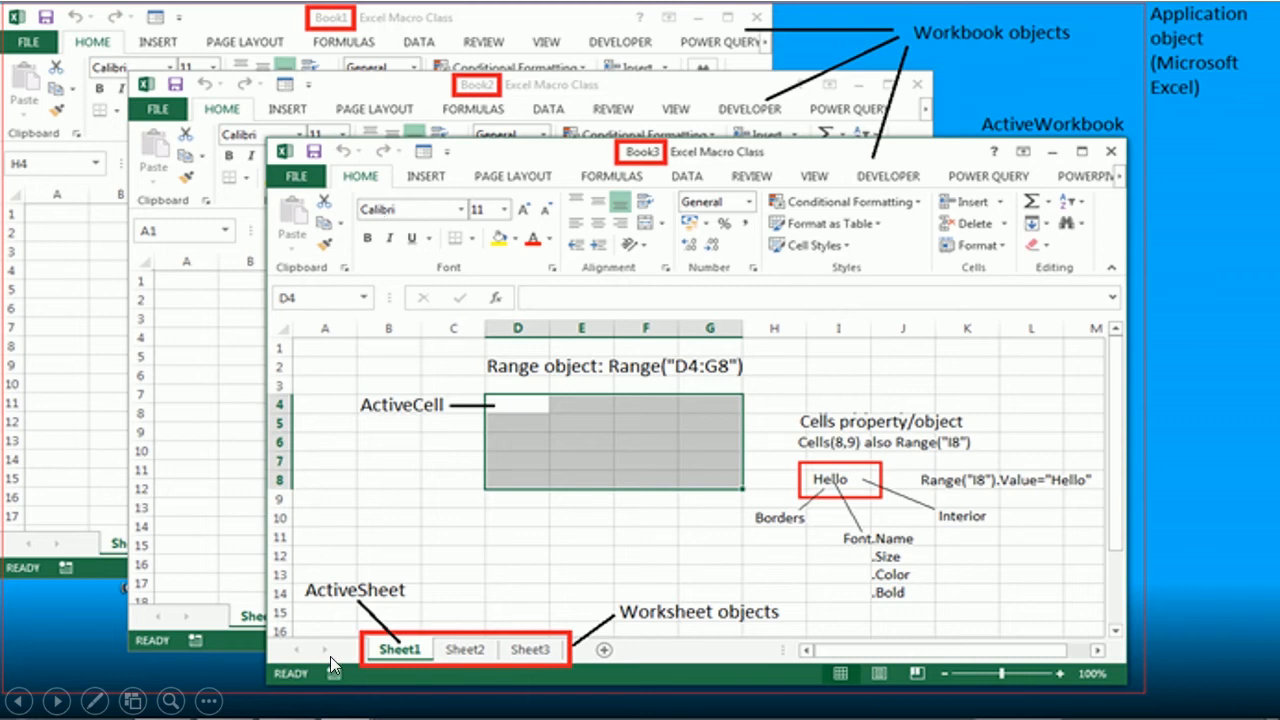
mouse_move(336, 624)
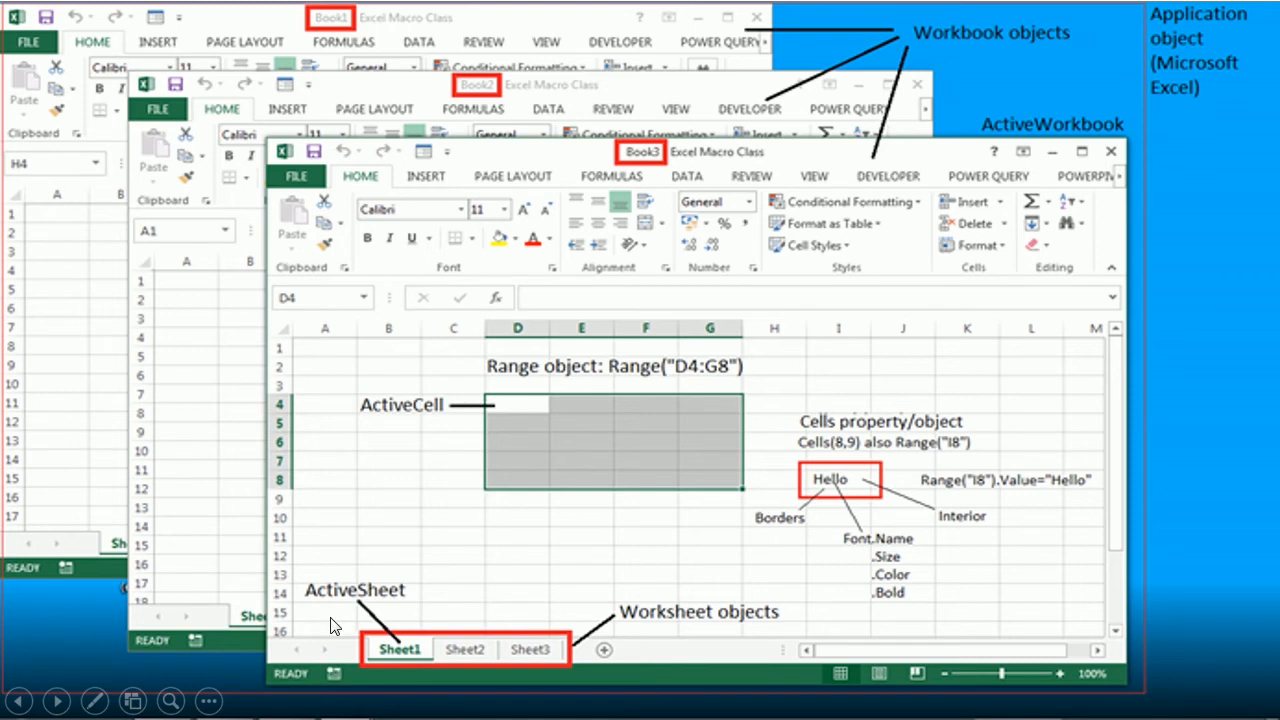
mouse_move(756, 104)
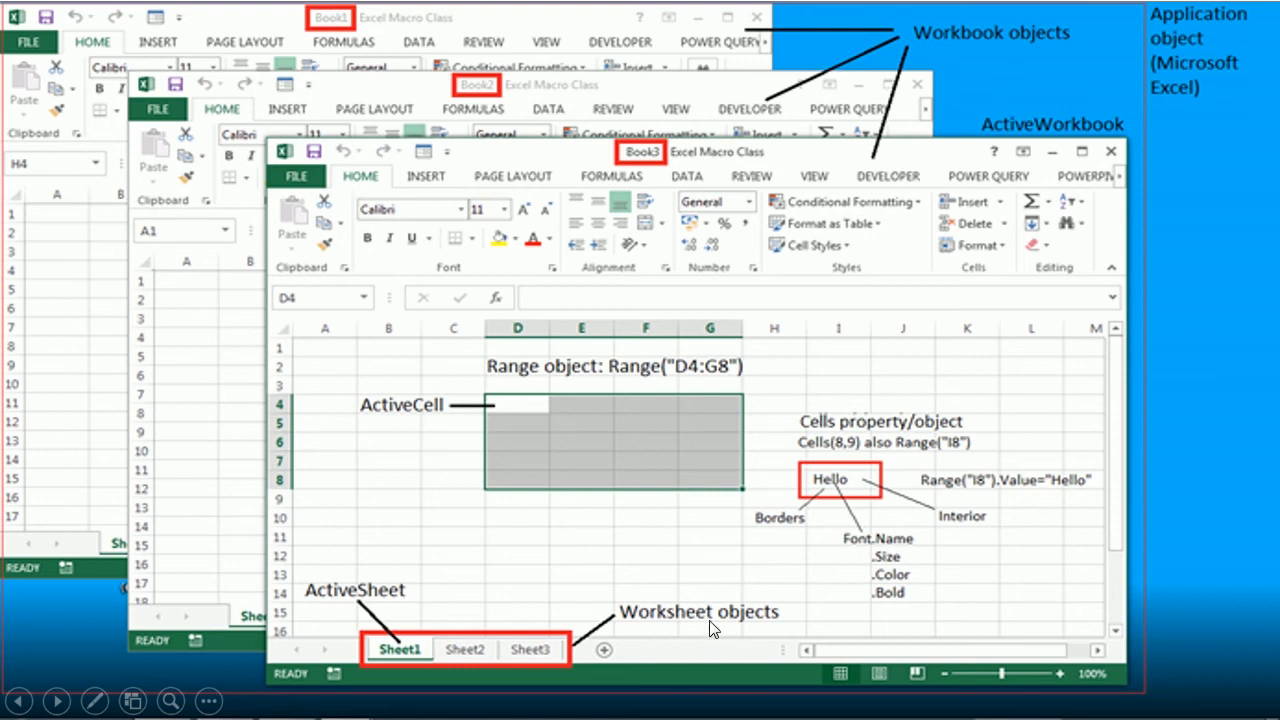
mouse_move(456, 384)
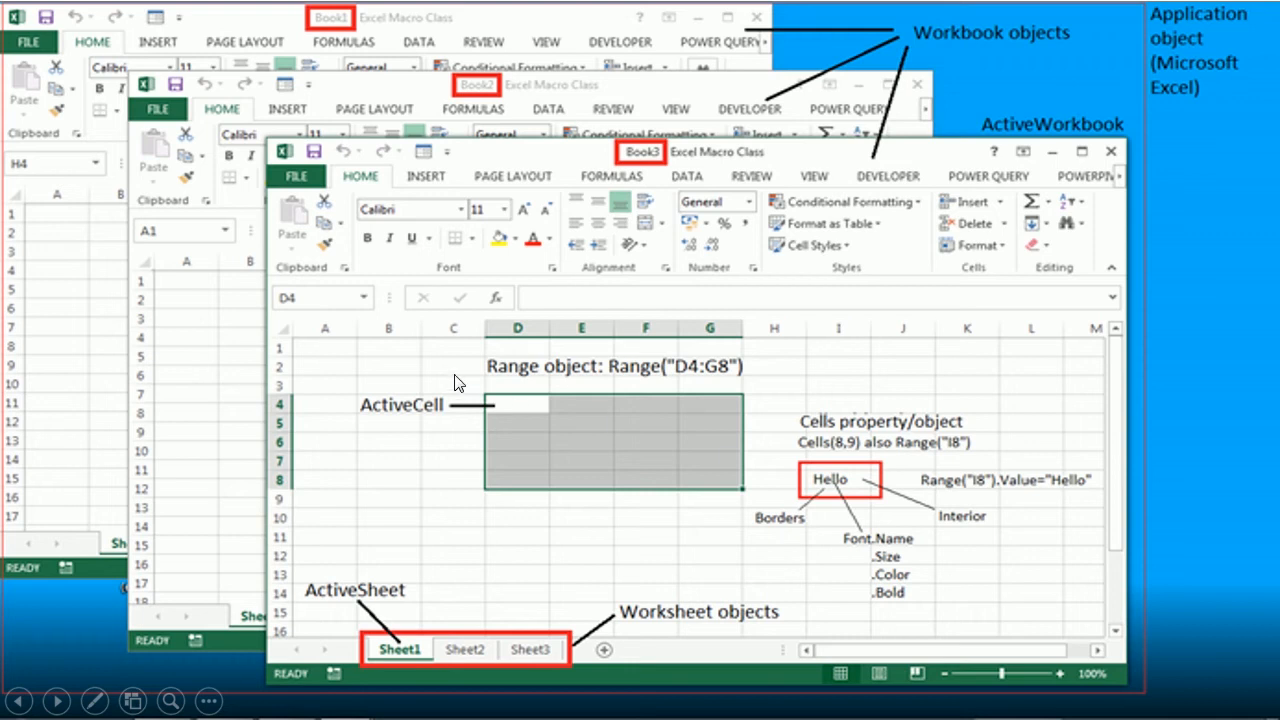
mouse_move(592, 476)
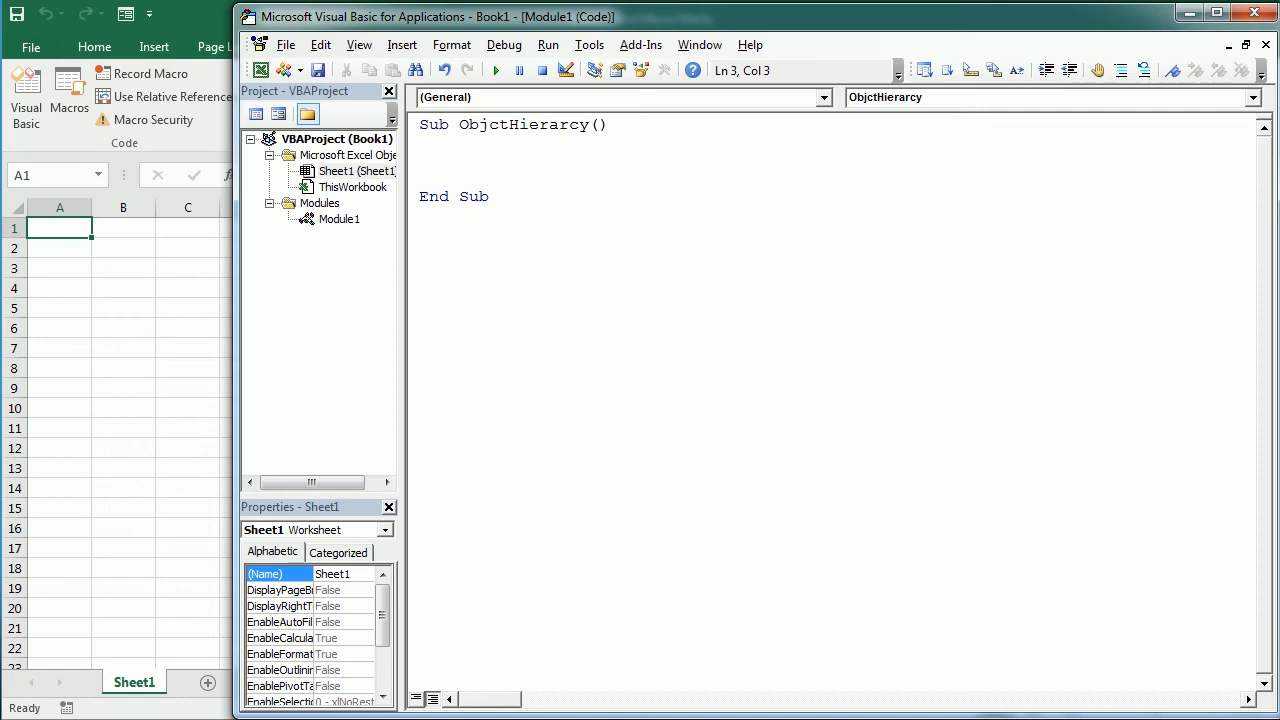
Step: Write Application.Workbooks(1).Worksheets("Sheet1").Range("D4:H8").Select as the first statement
click(438, 160)
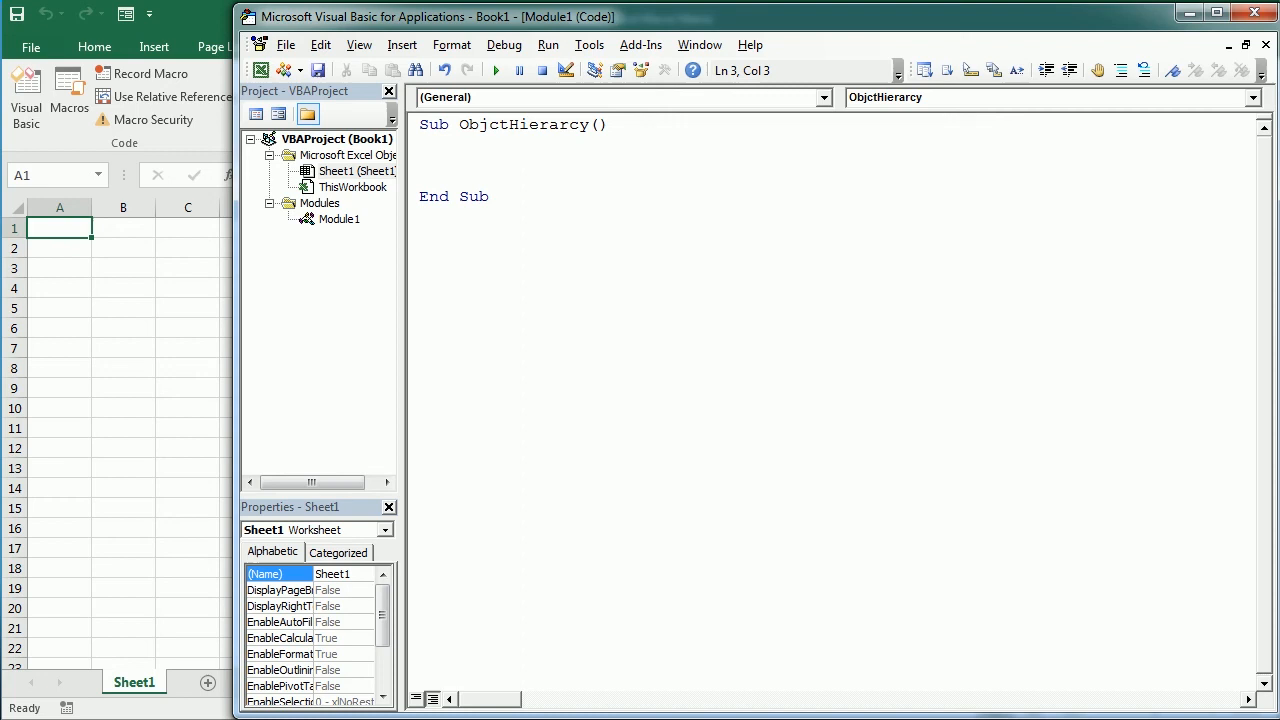
click(438, 160)
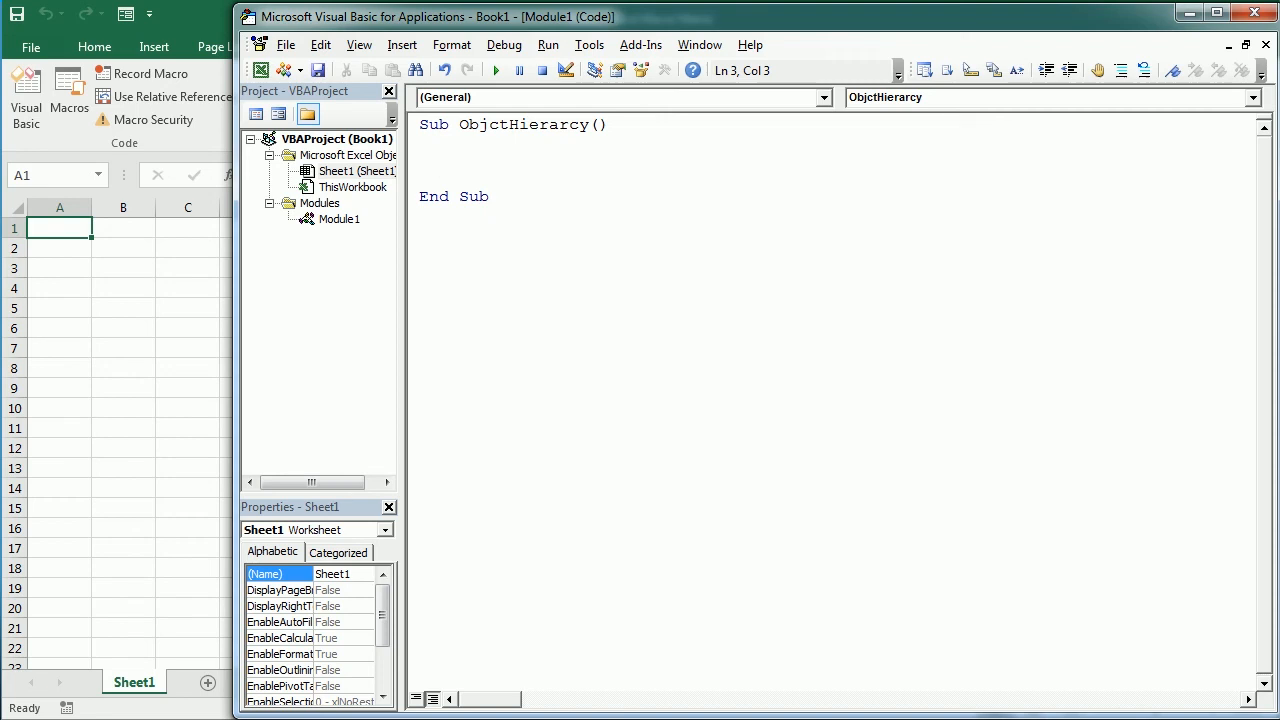
text(Applica)
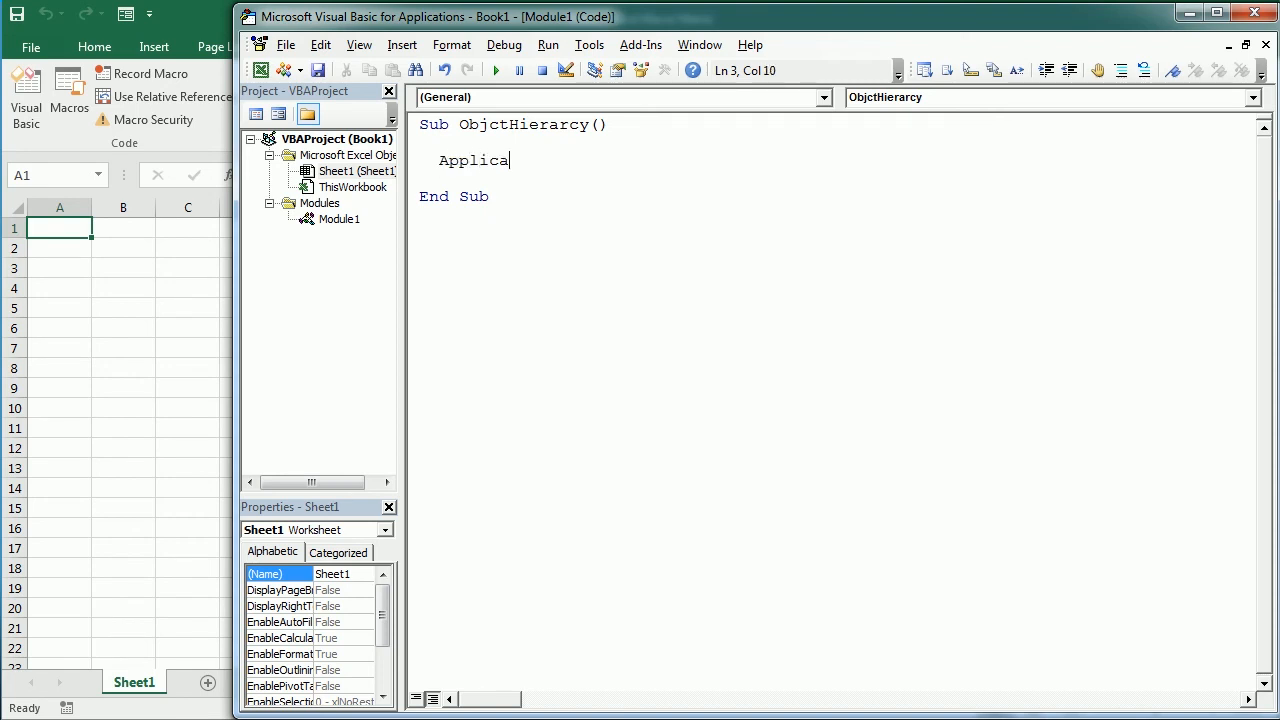
text(tion)
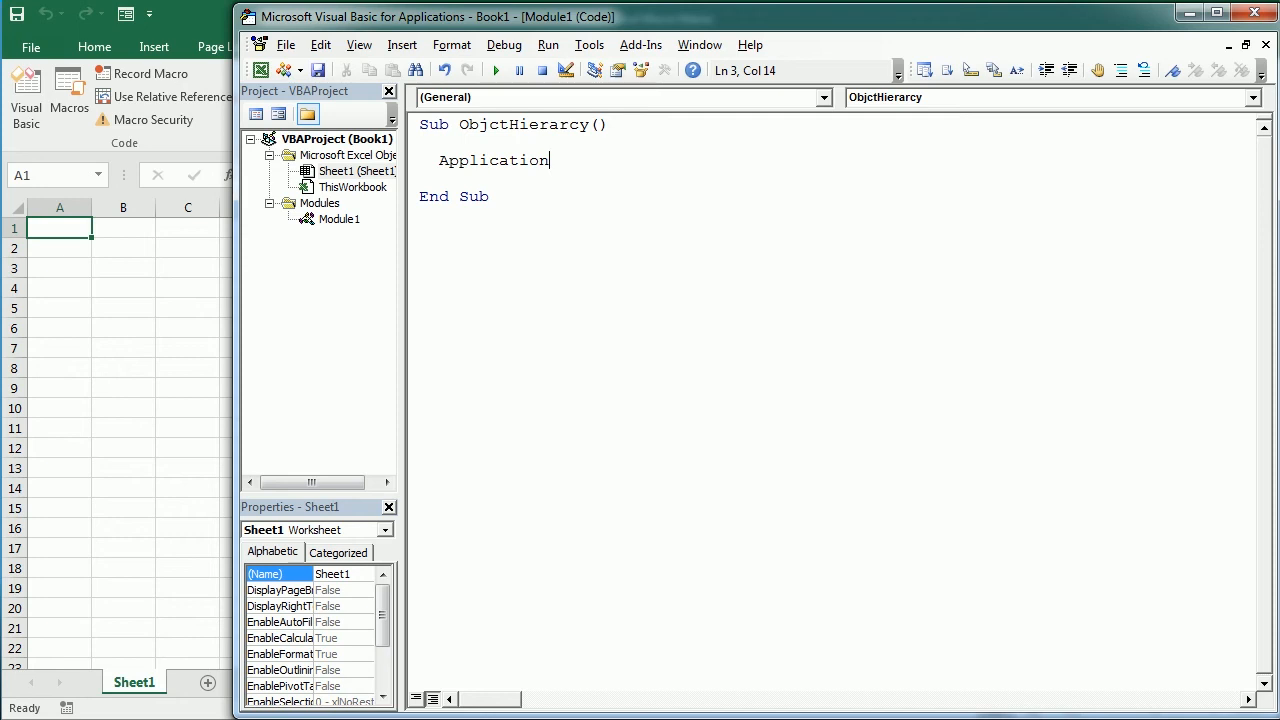
text(.)
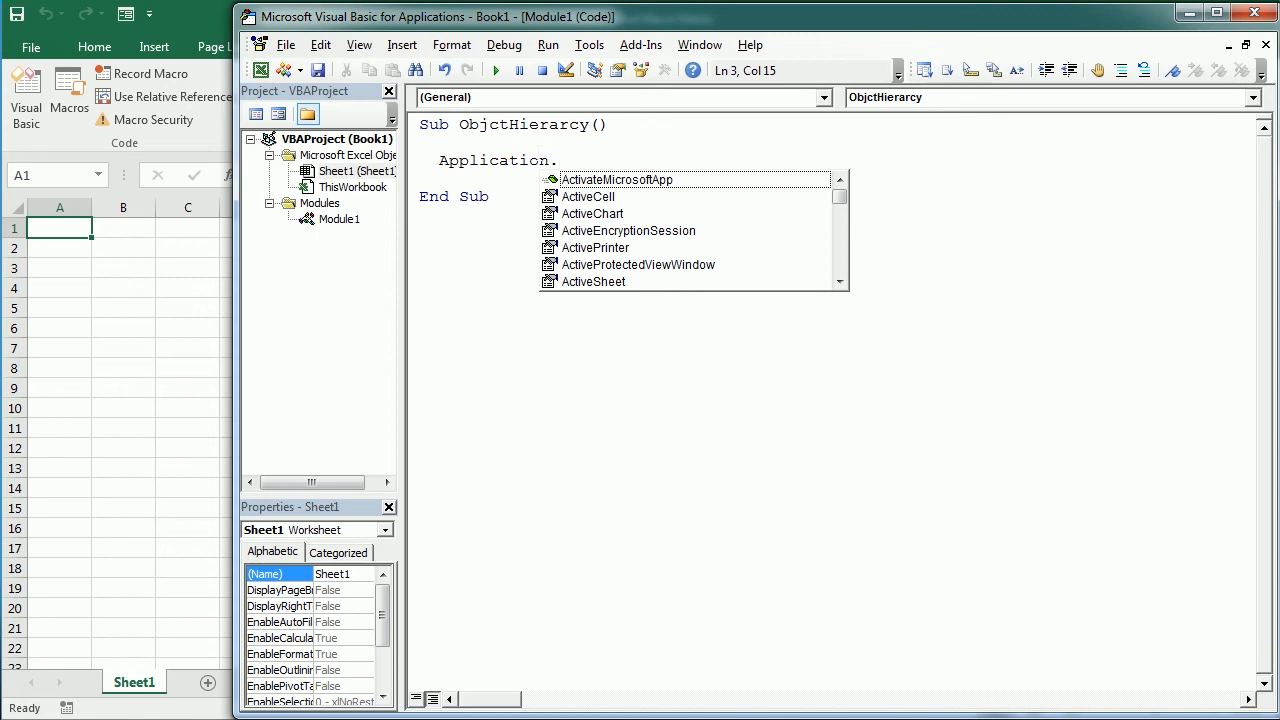
text(works)
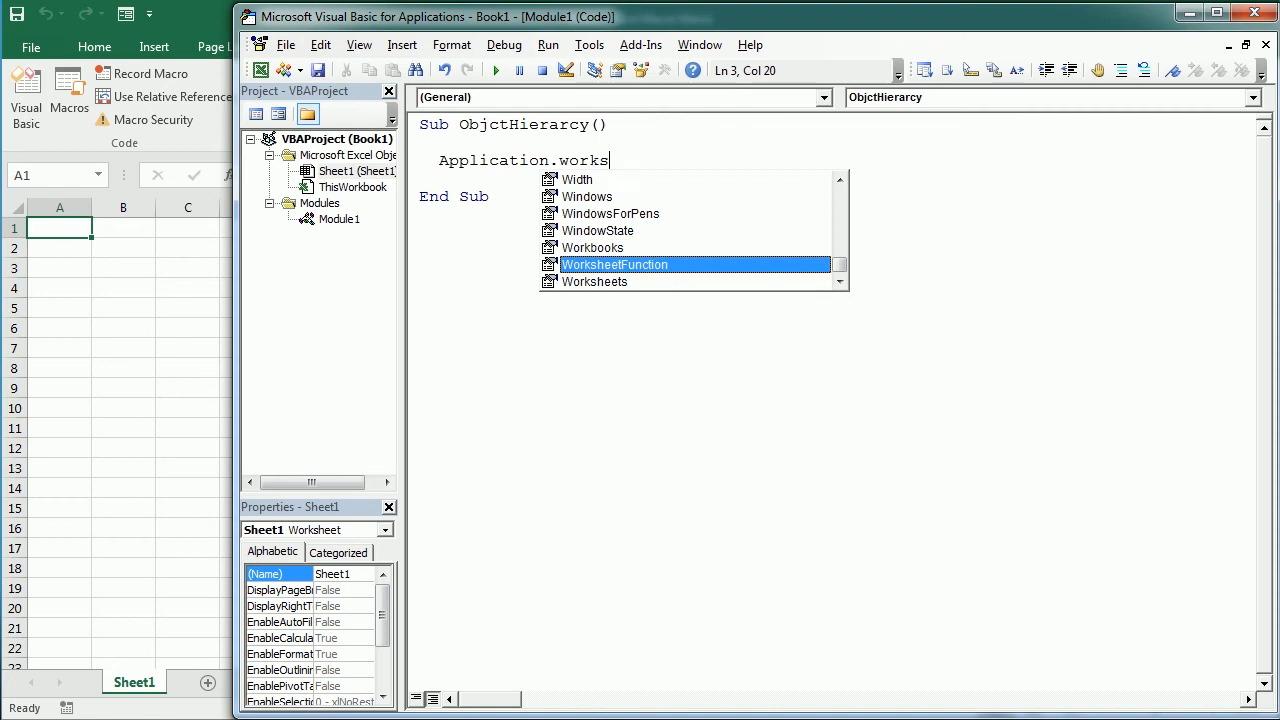
text(books()
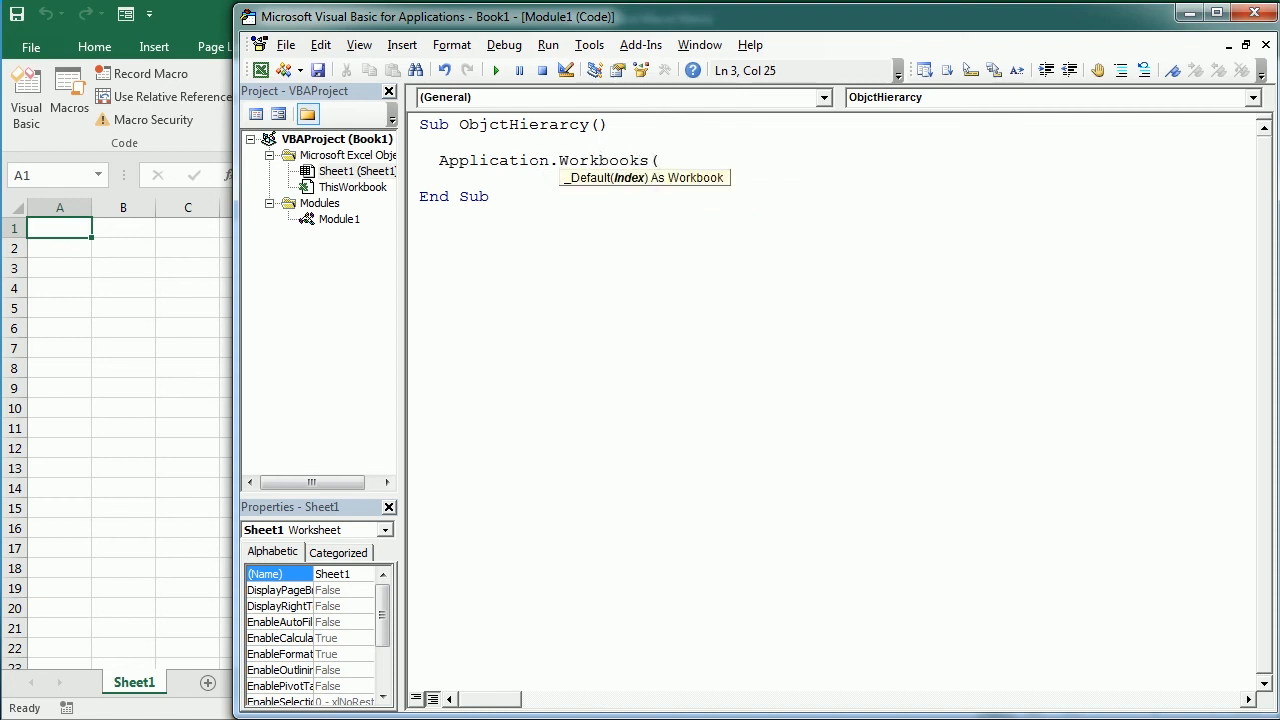
text(1)
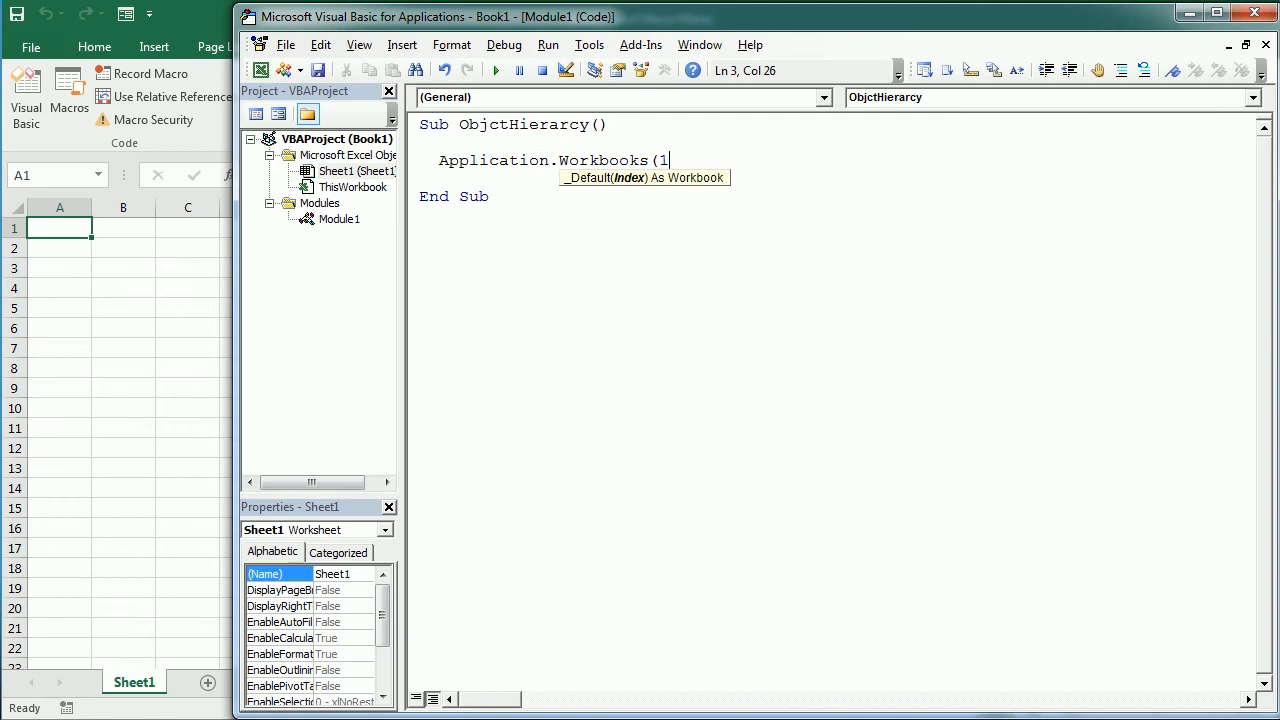
text().)
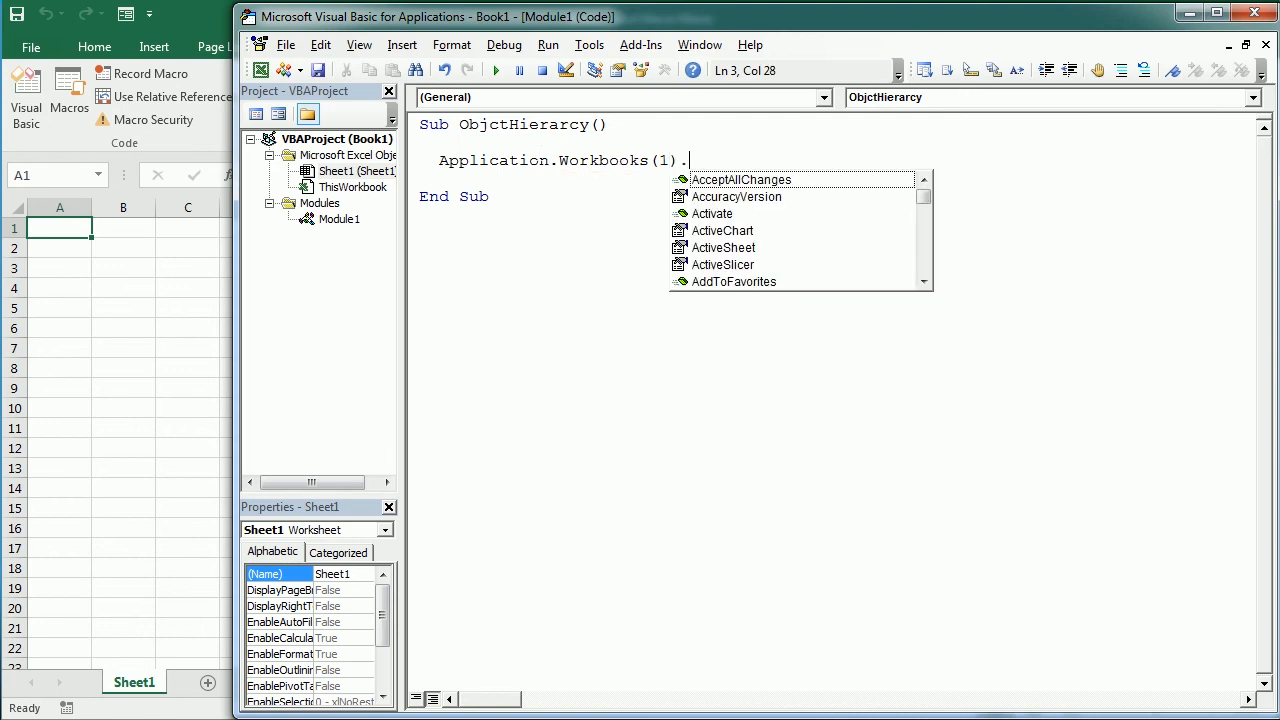
text(worksheets()
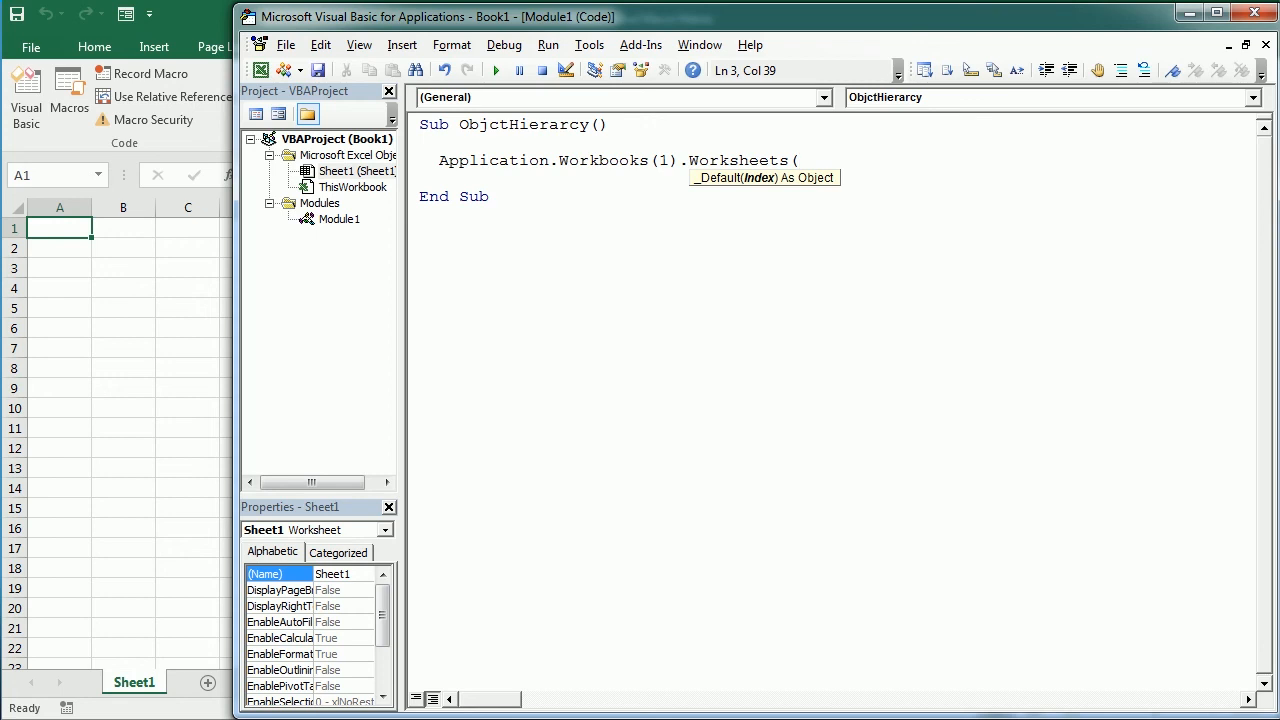
text("Sheet1)
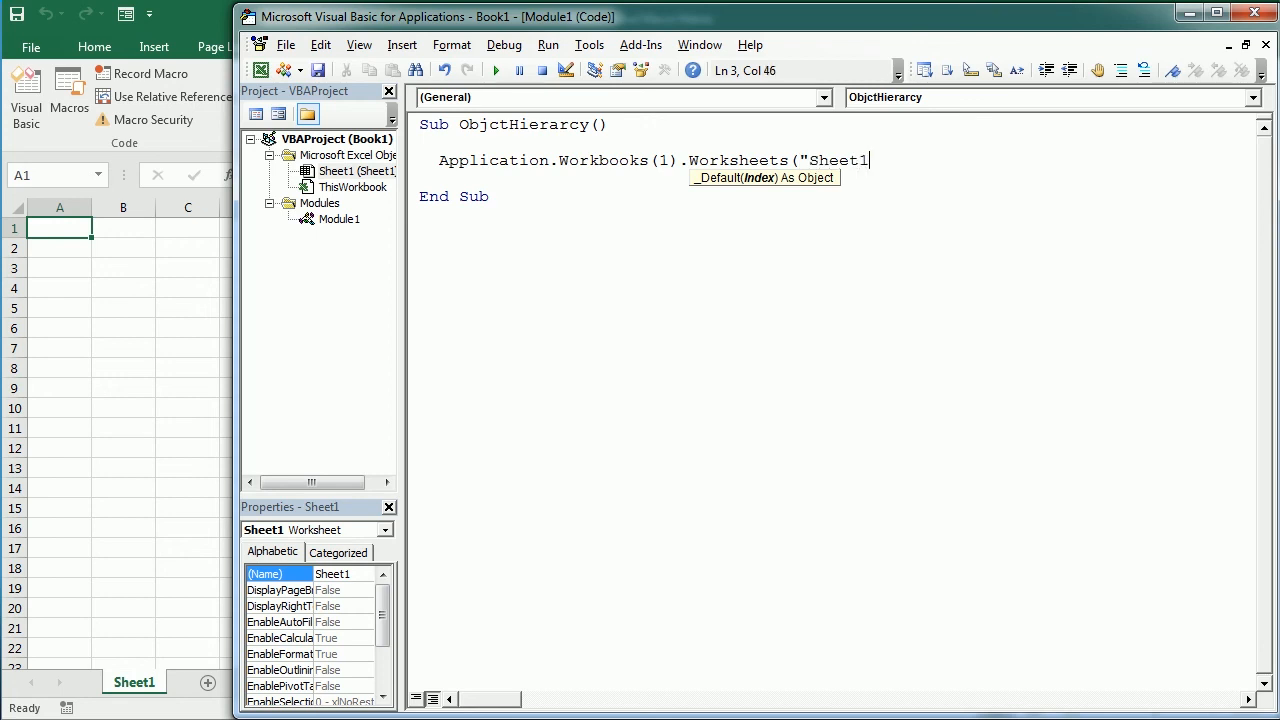
text(").range)
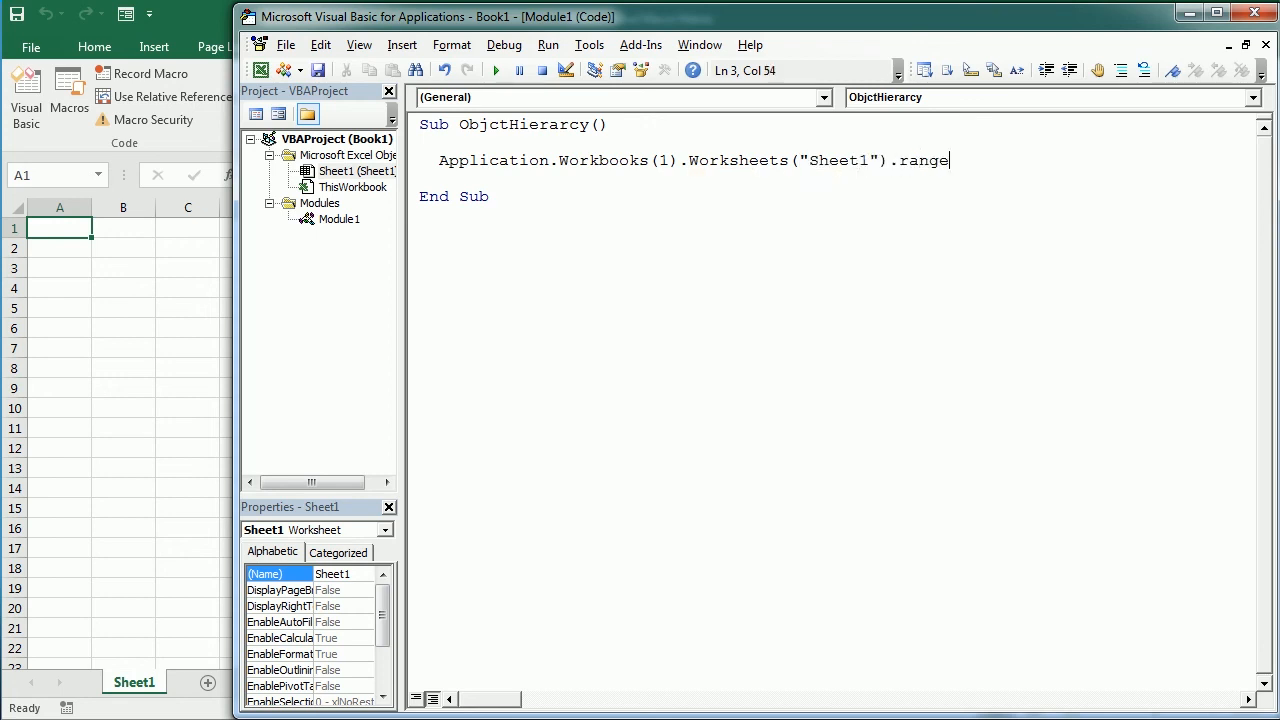
text((")
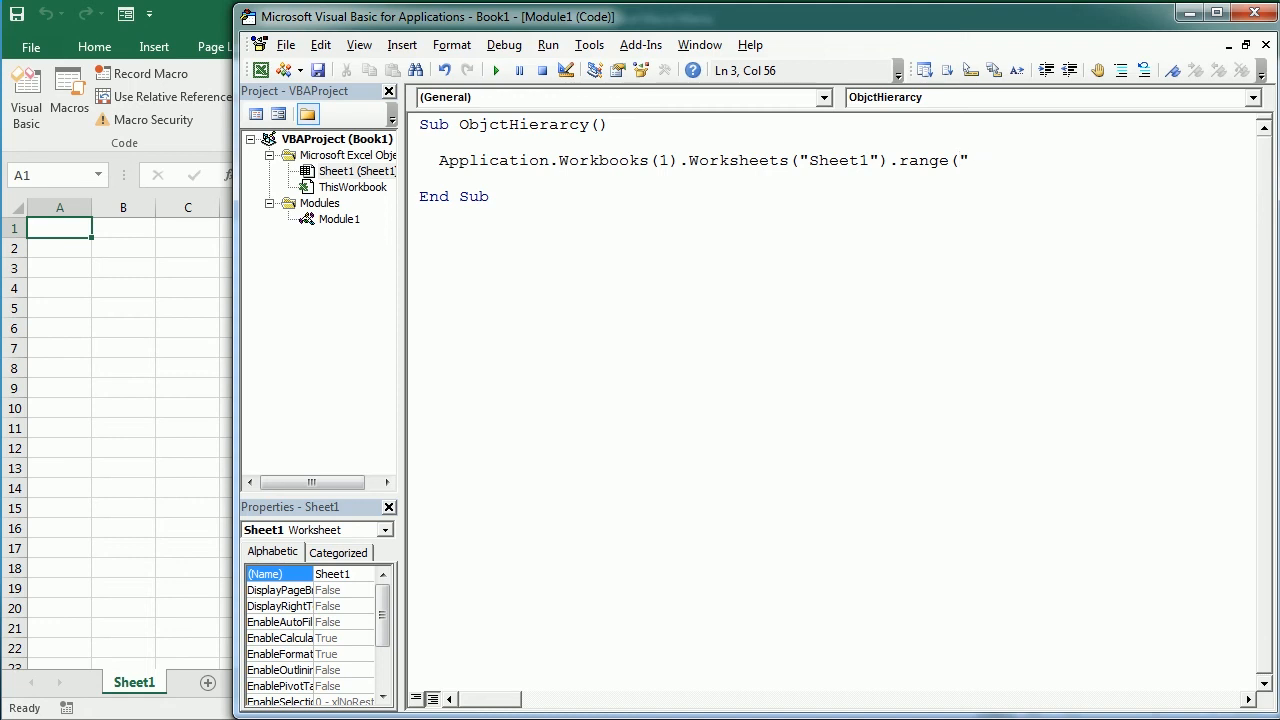
text(D)
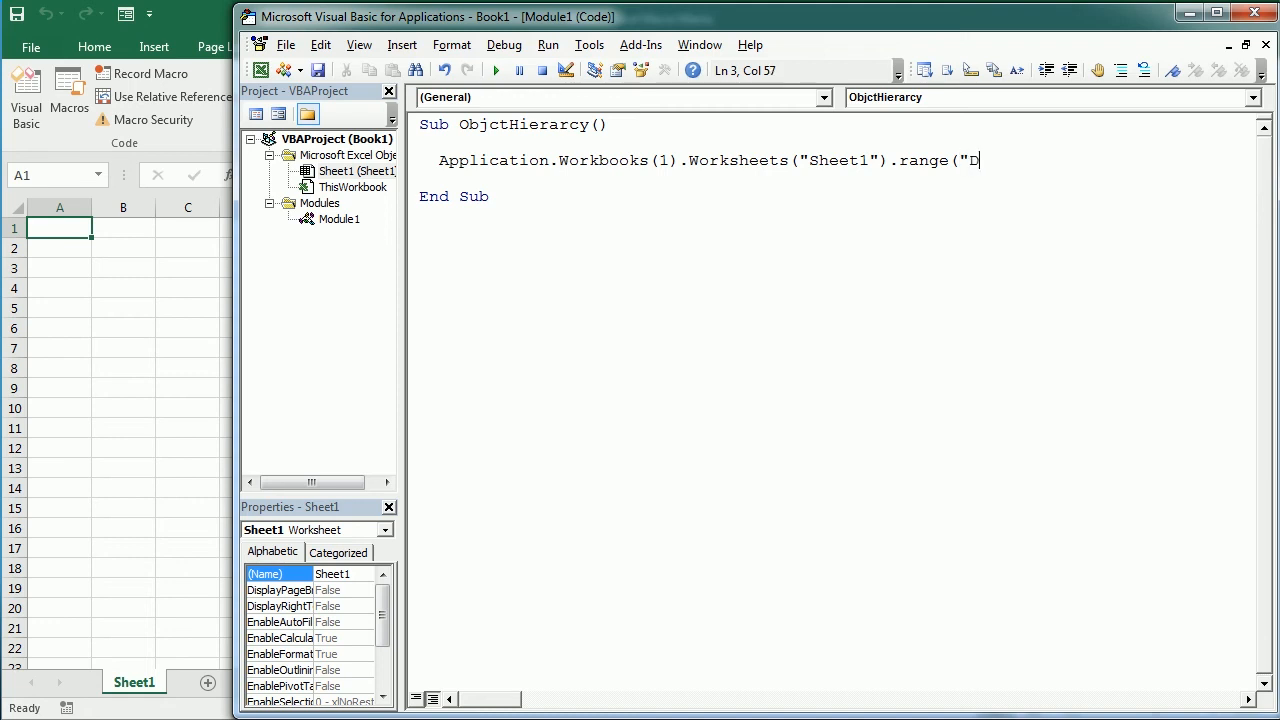
text(4:)
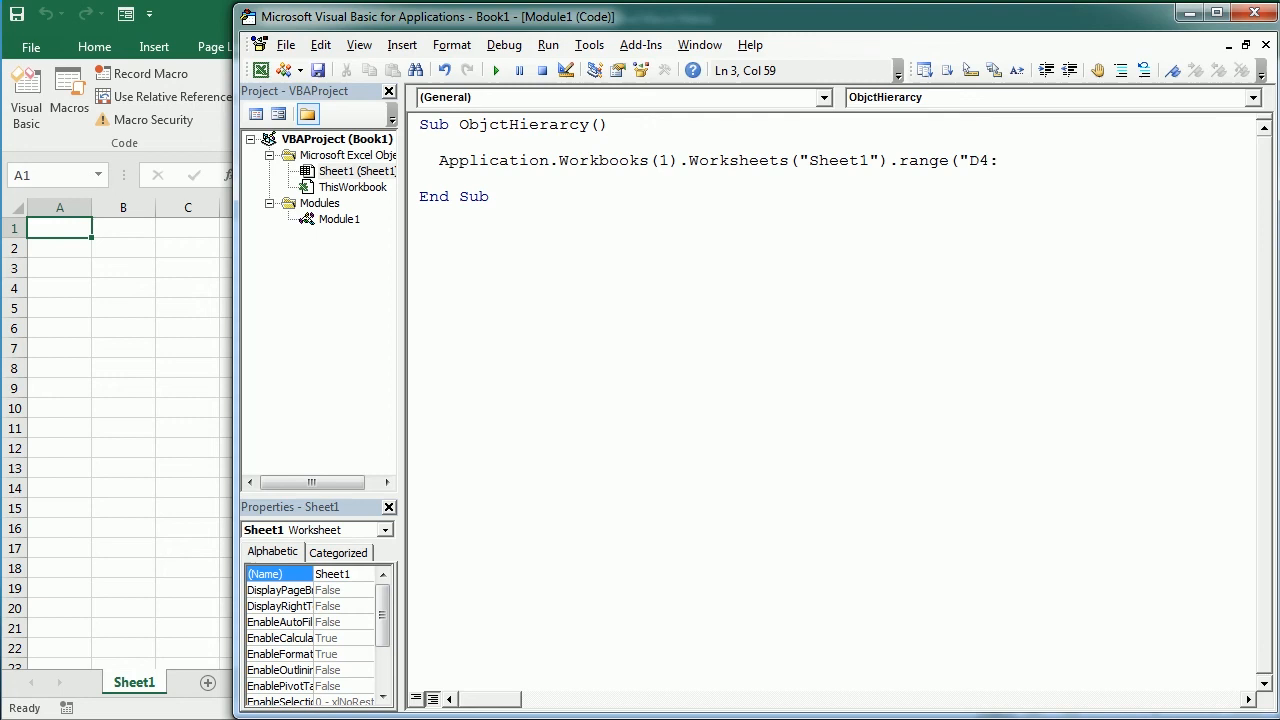
text(H8"")
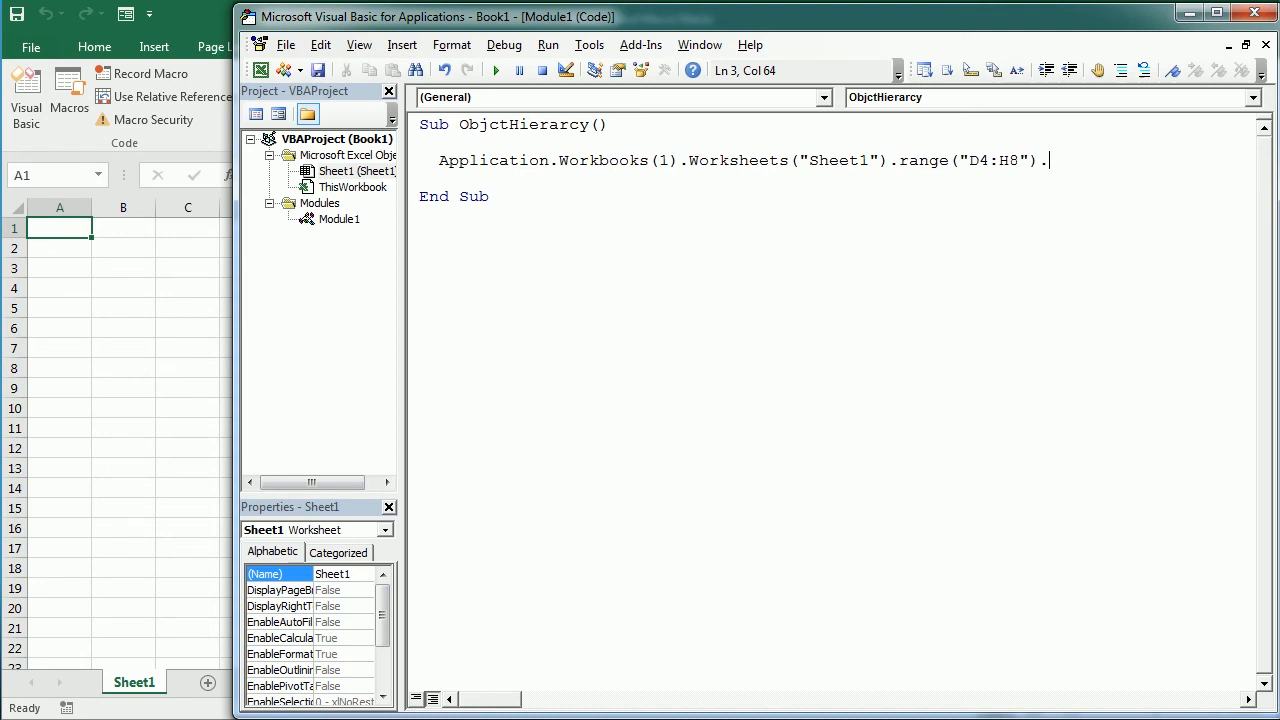
text(select)
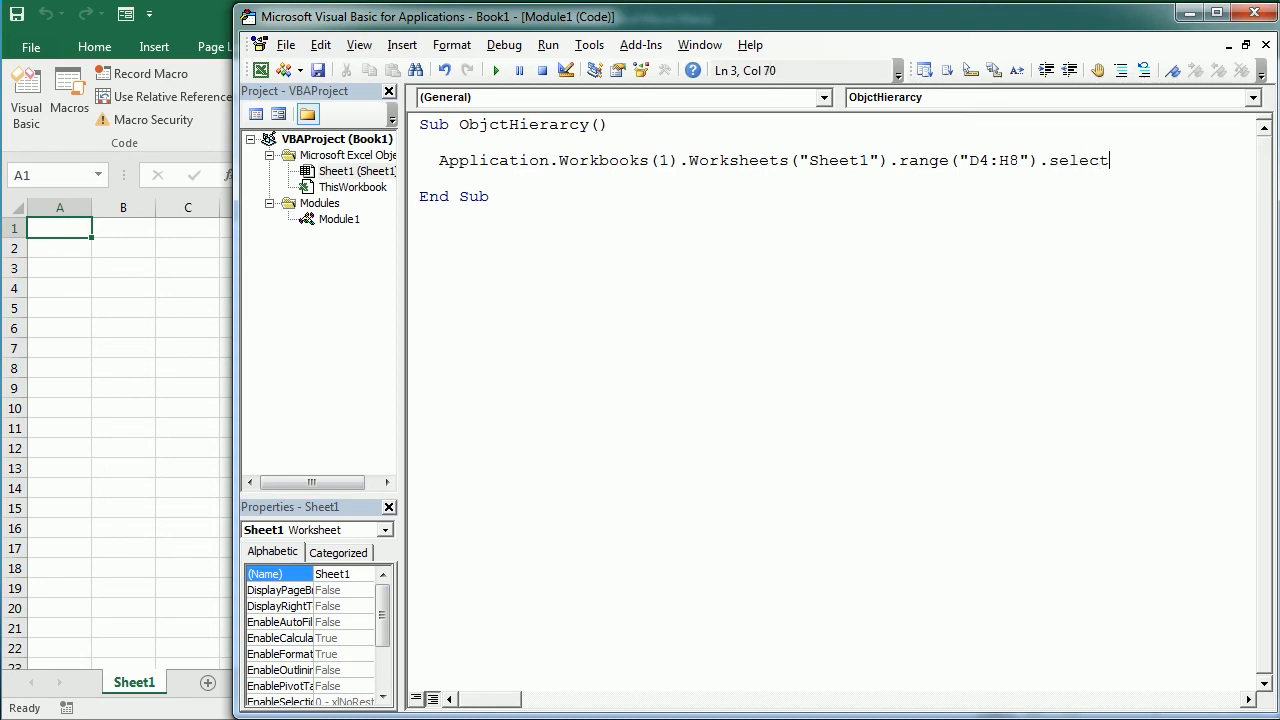
key(Return)
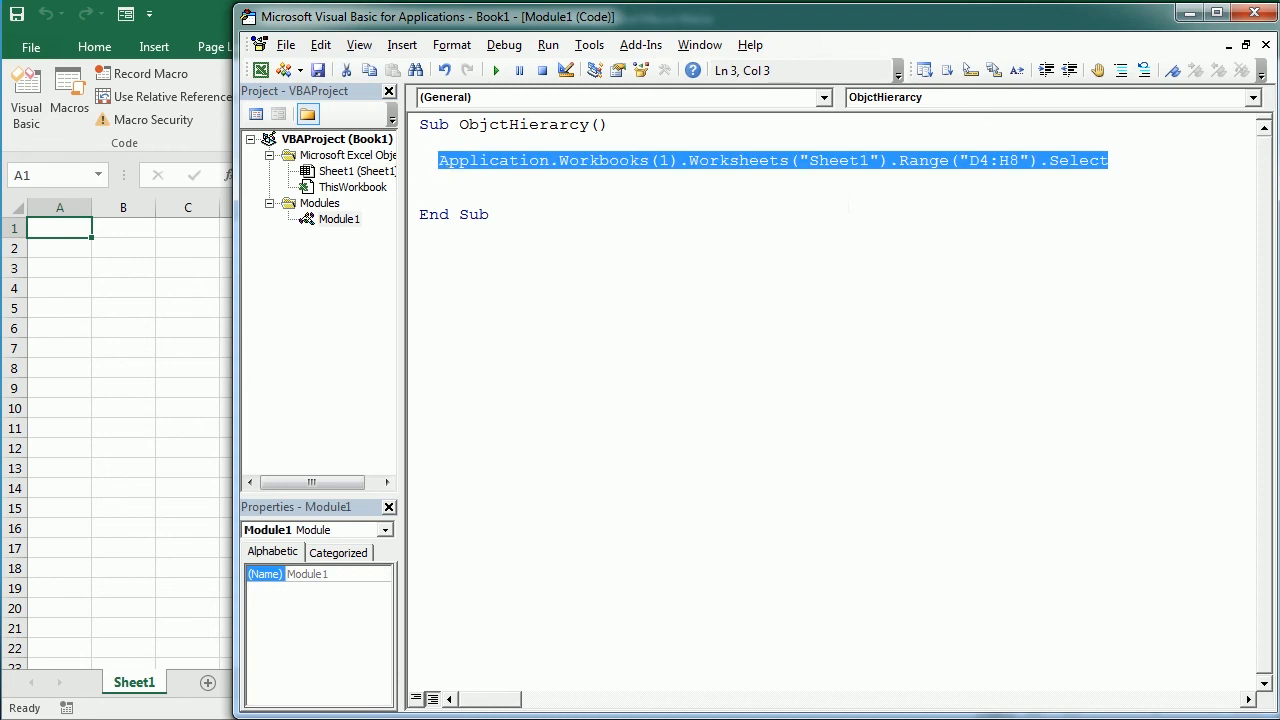
mouse_move(994, 166)
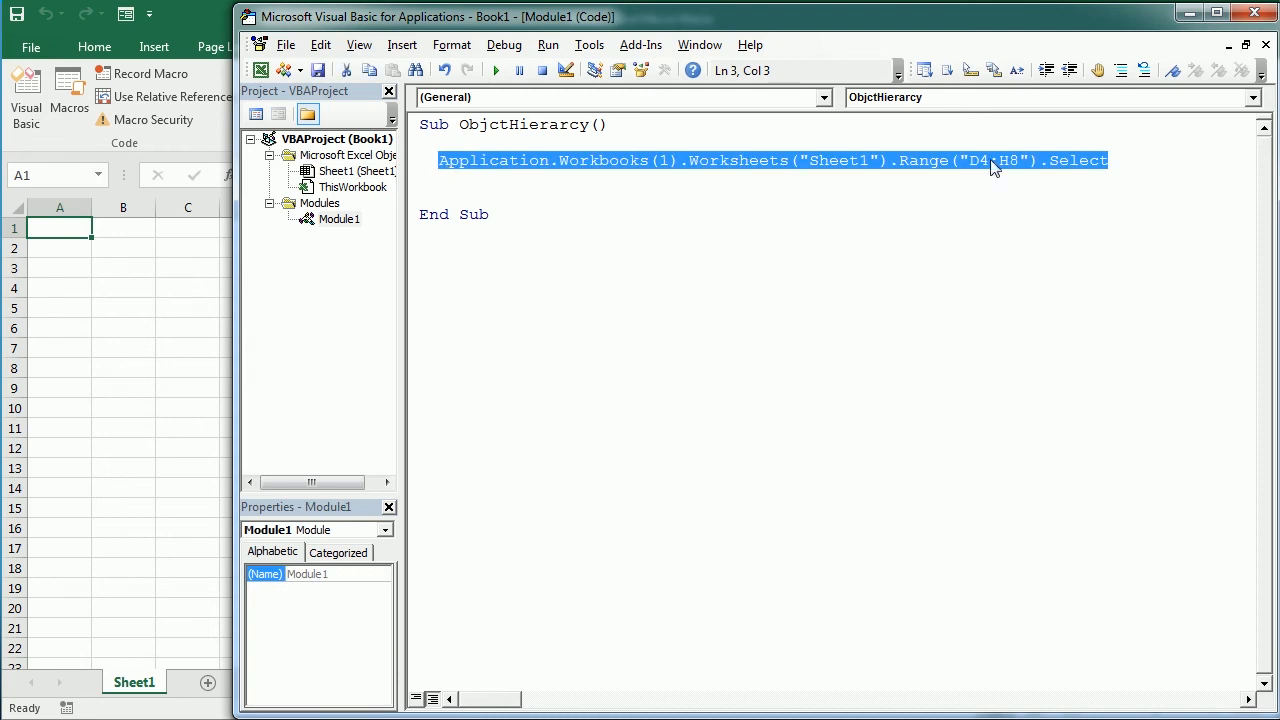
Step: Add the shortened Range("D4:H8").Select statement beneath the full object chain
double_click(996, 160)
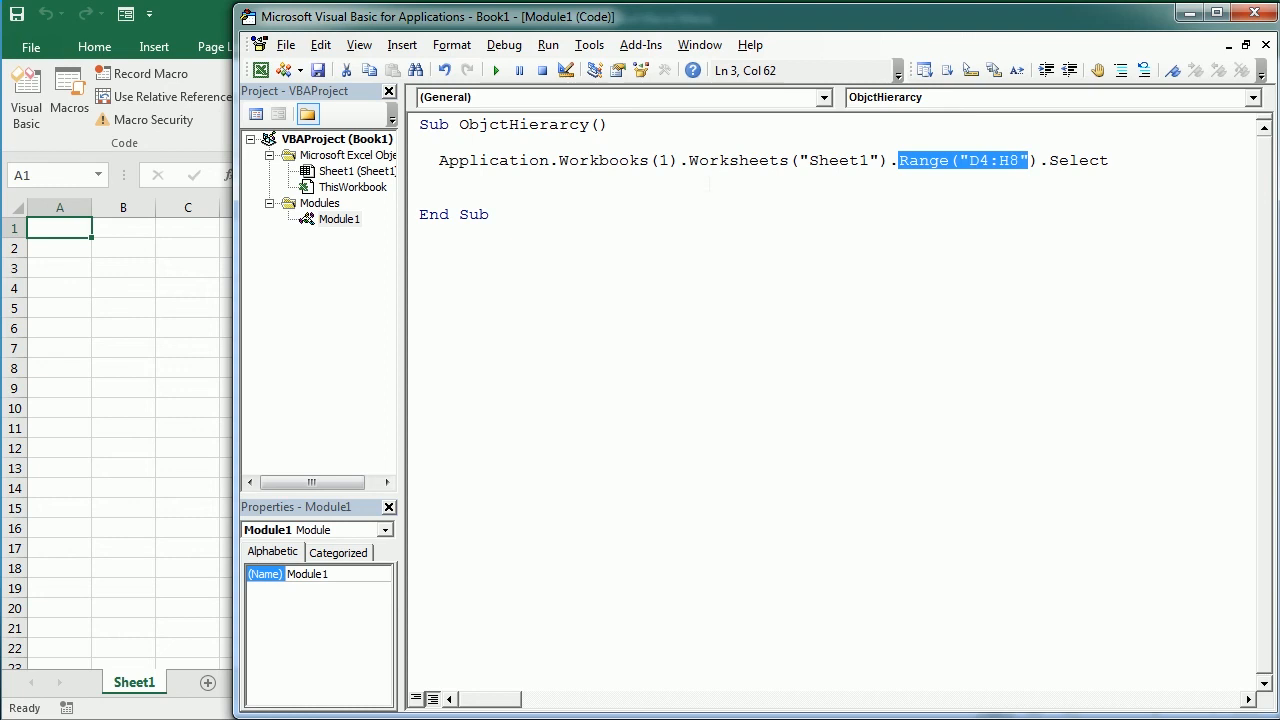
double_click(788, 160)
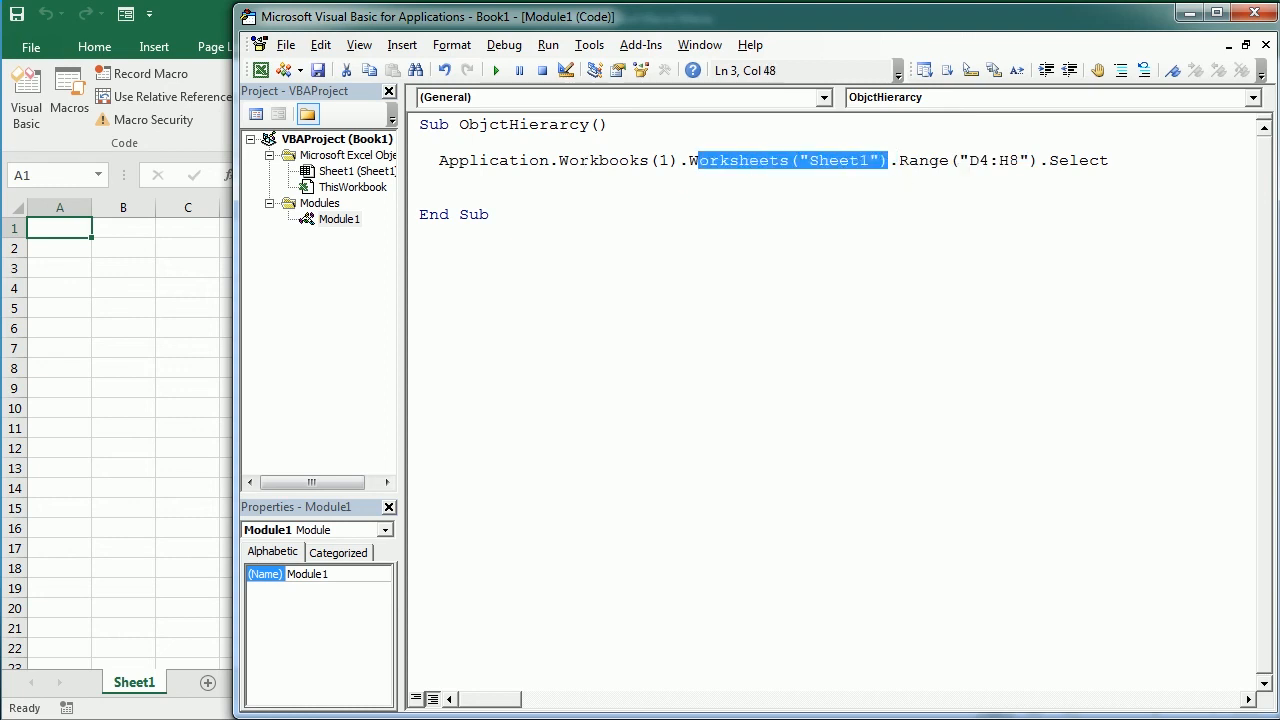
click(516, 160)
text(Range("D4:H8").Select)
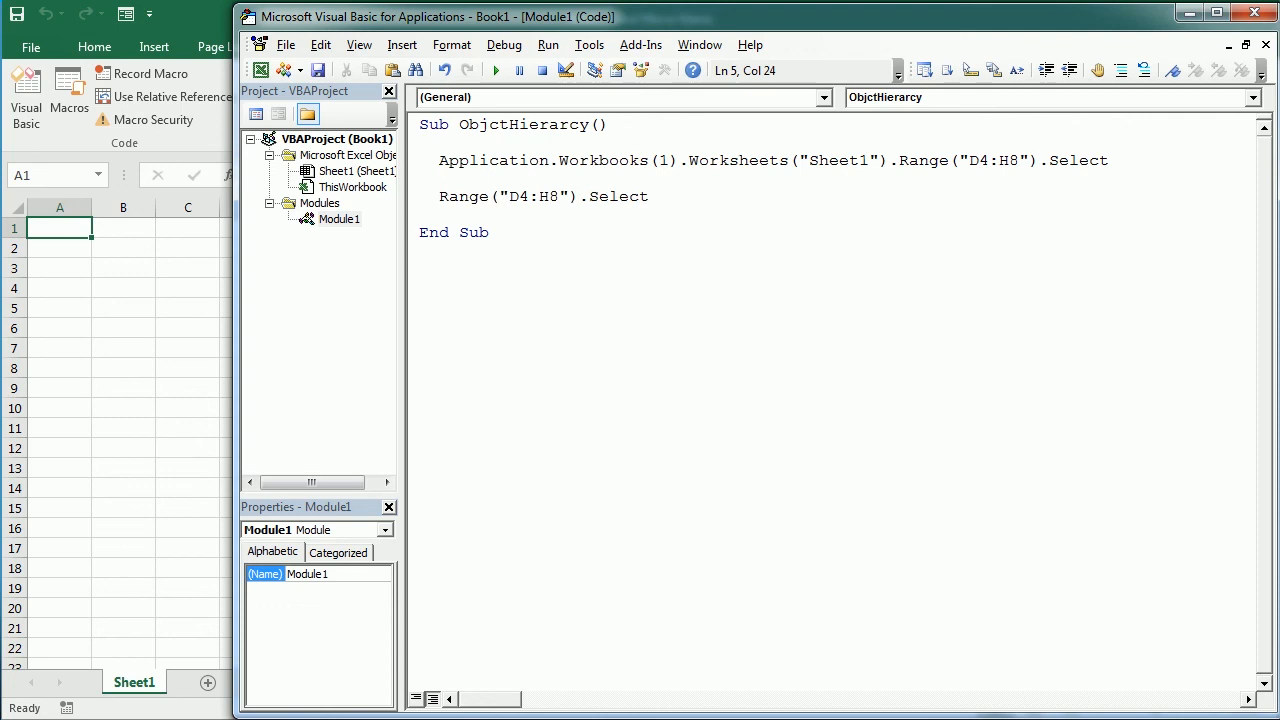
click(648, 196)
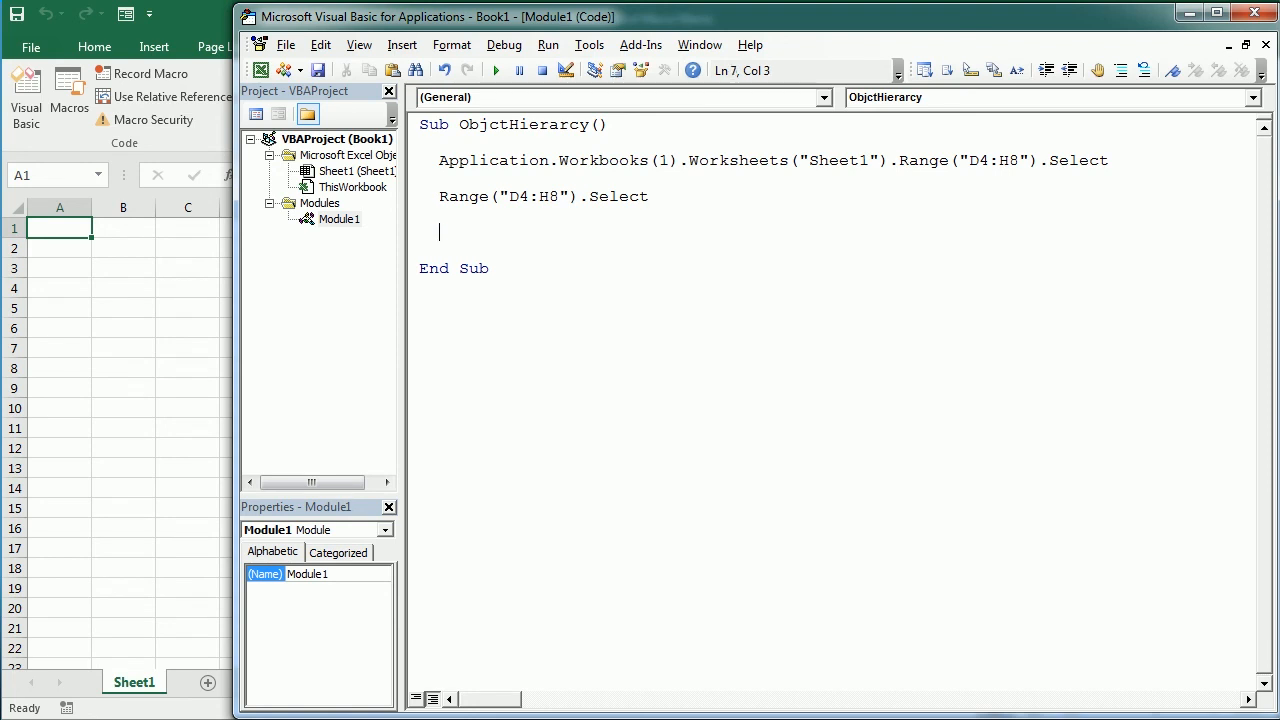
Step: Write ActiveWorkbook.ActiveSheet.Range("D4:H8").Select as the third statement
text(Active)
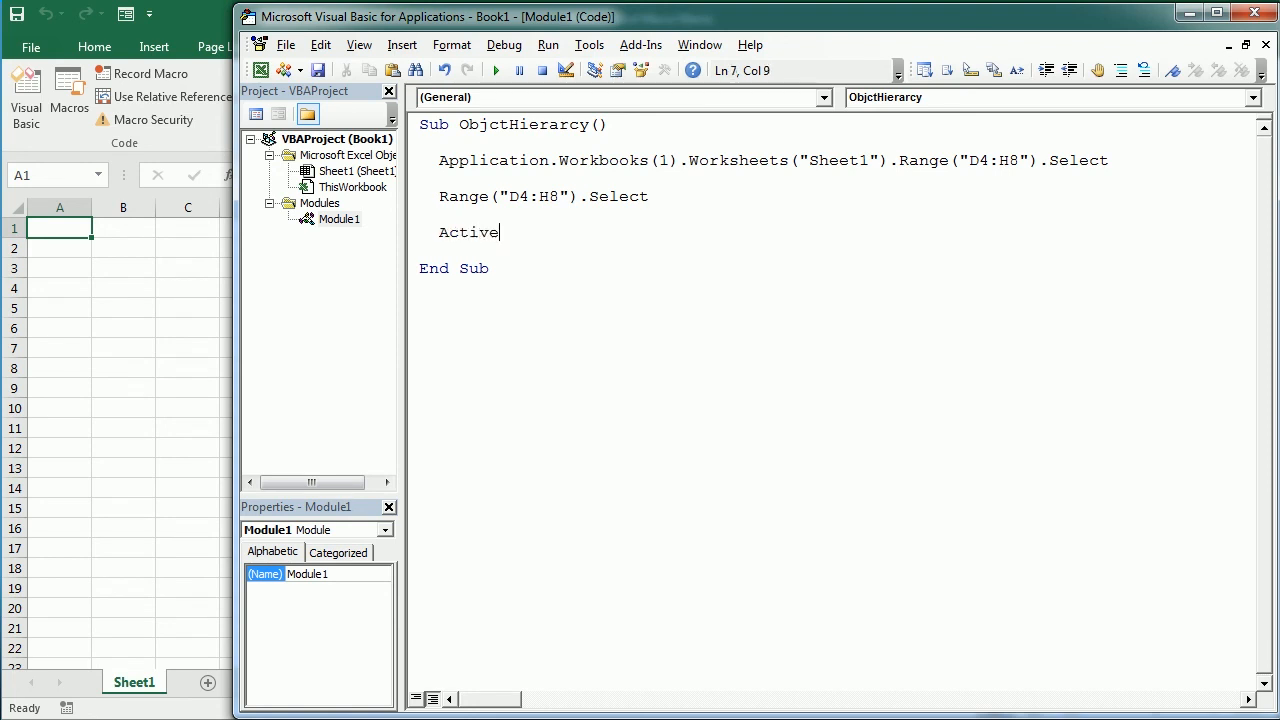
text(workbook.ActiveSheet.)
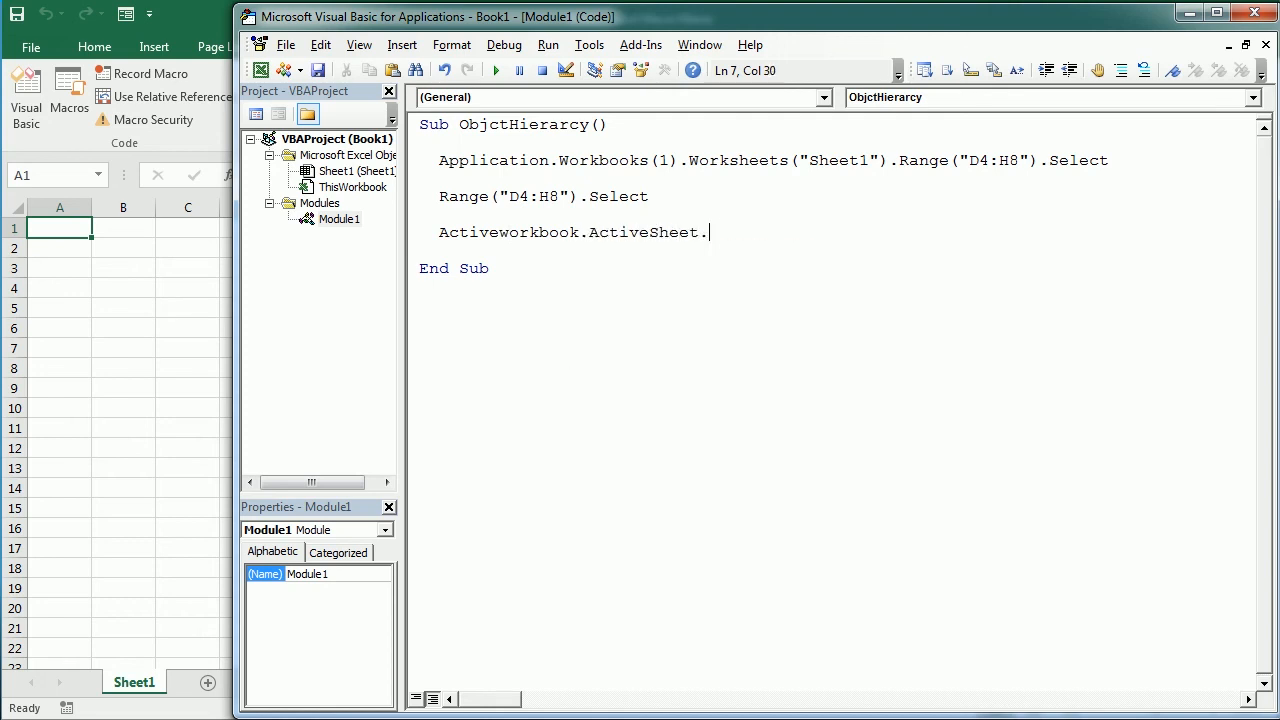
text(range("D)
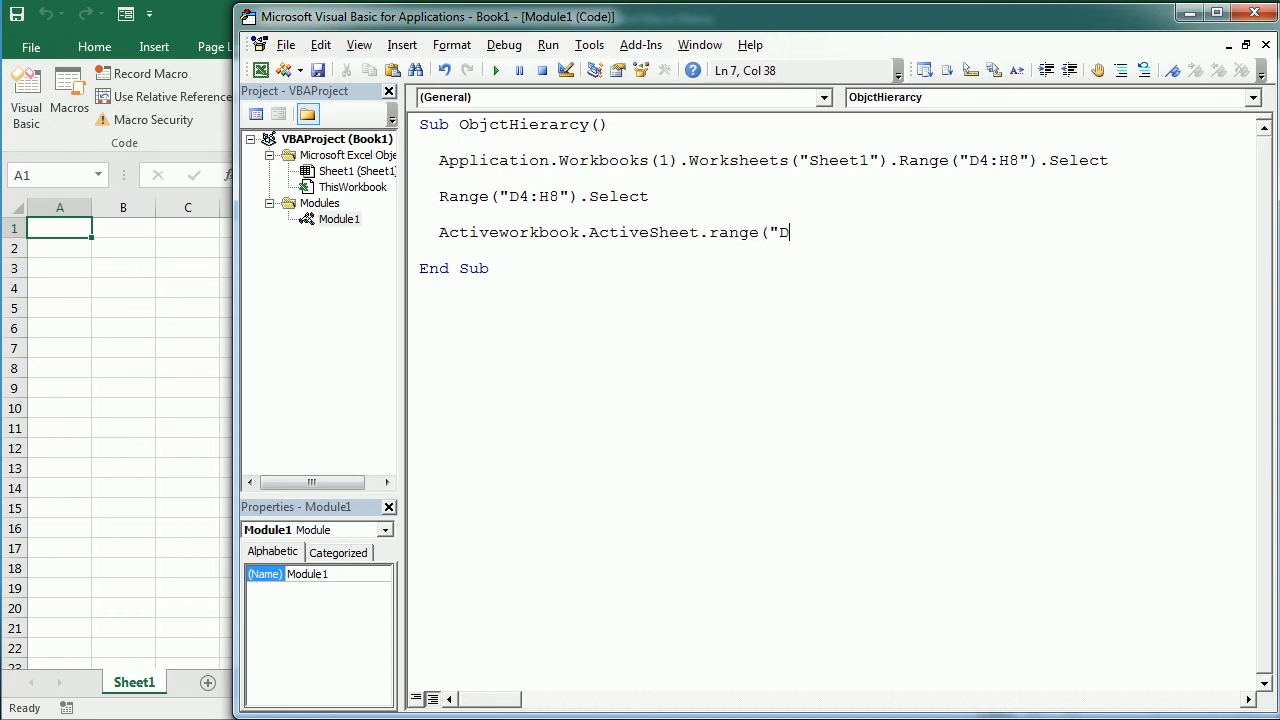
text(4:H8").Select)
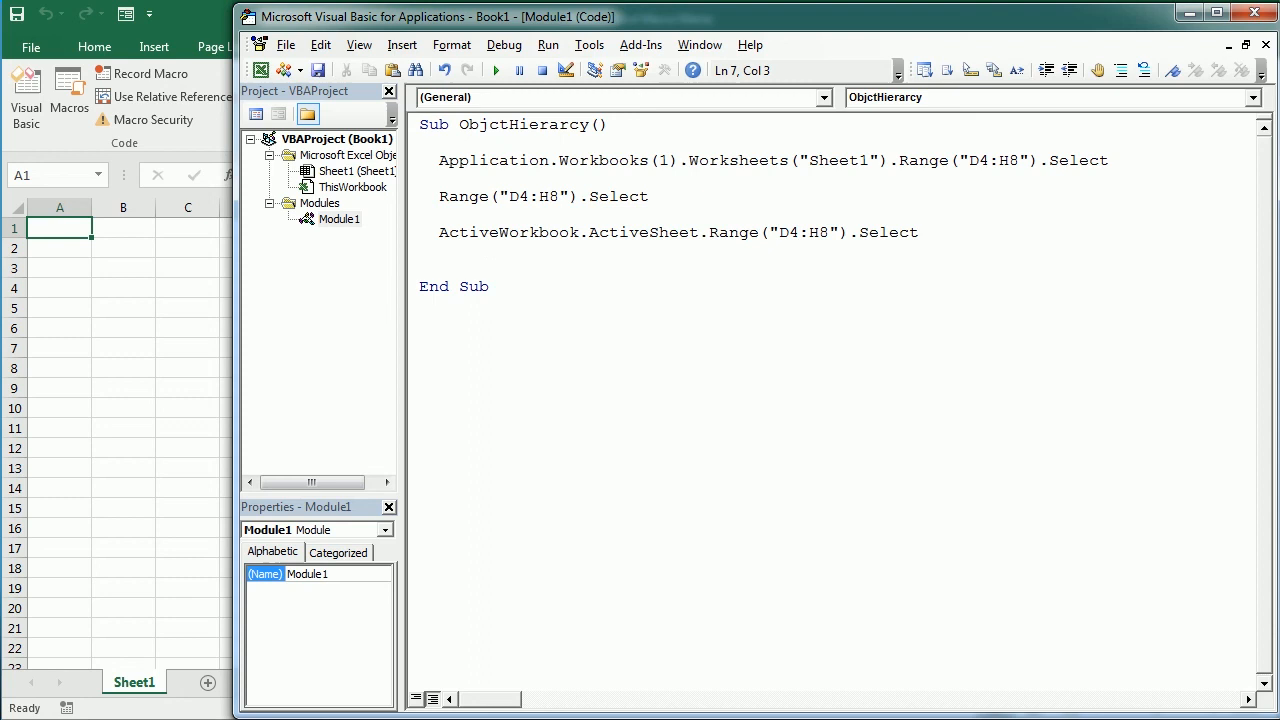
click(438, 232)
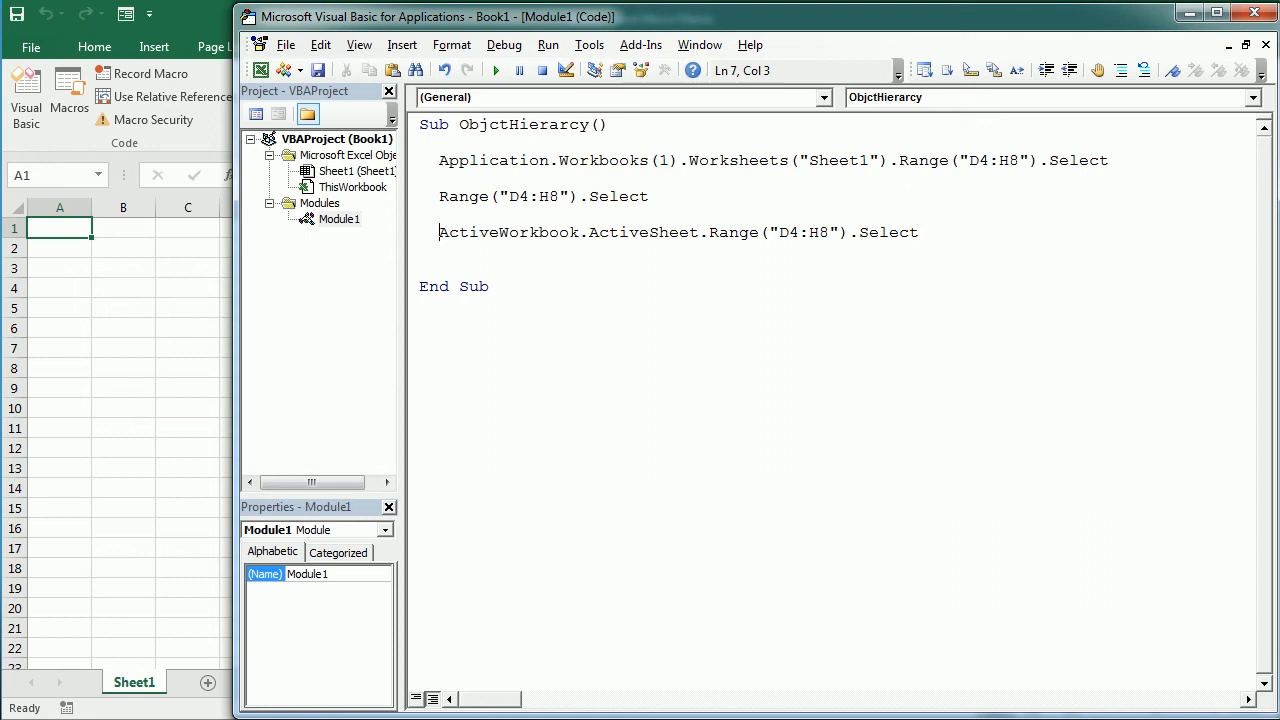
mouse_move(106, 376)
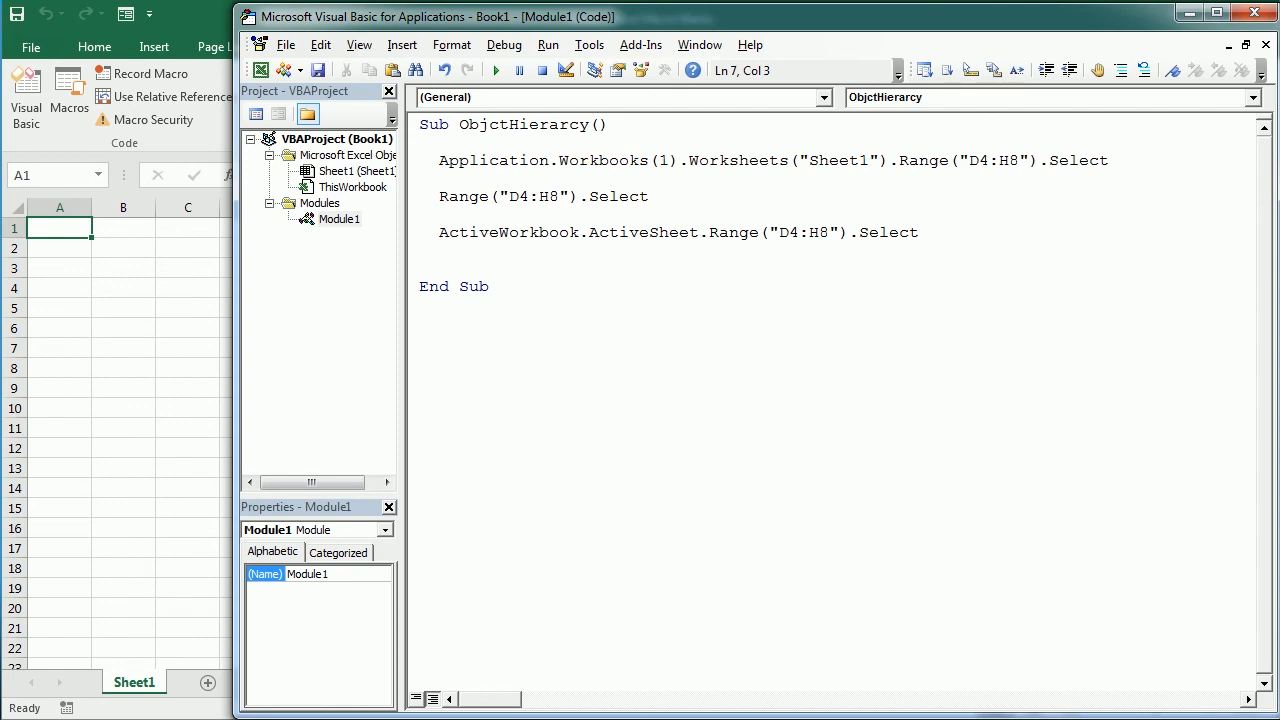
click(440, 232)
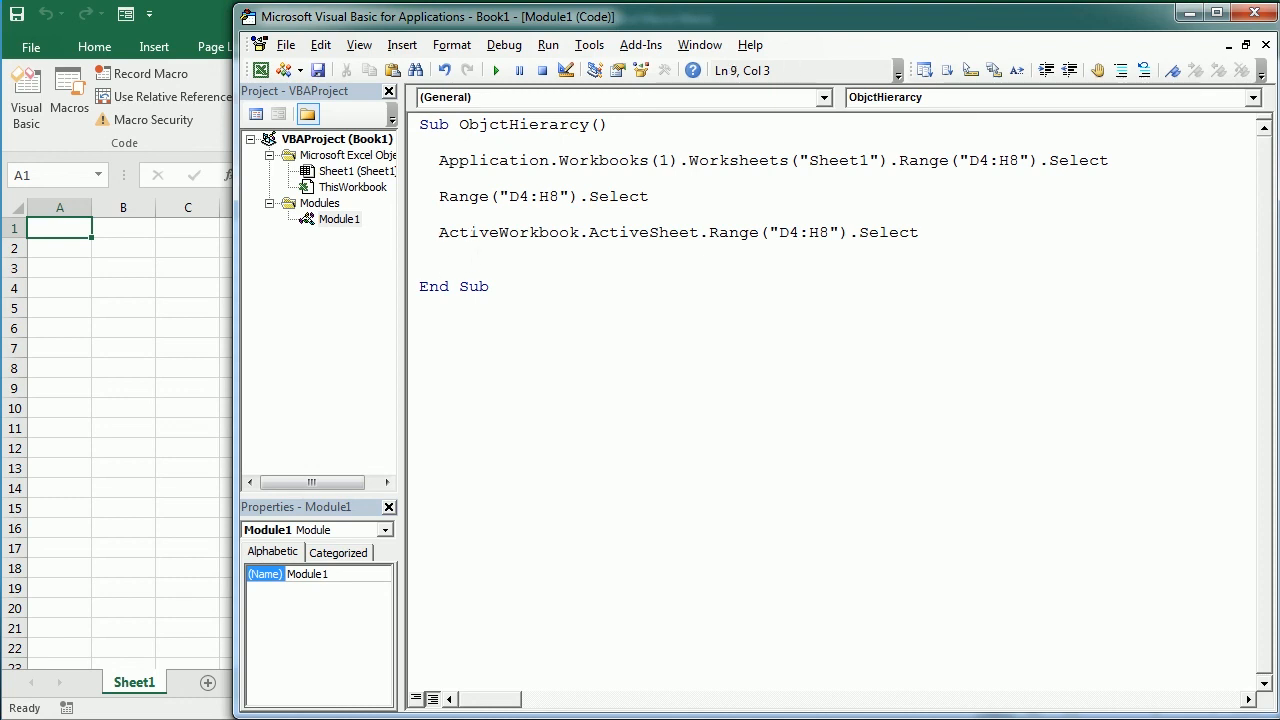
Step: Write ThisWorkbook.ActiveSheet.Range("D4:H8").Select as the fourth statement
text(Thisworkoo)
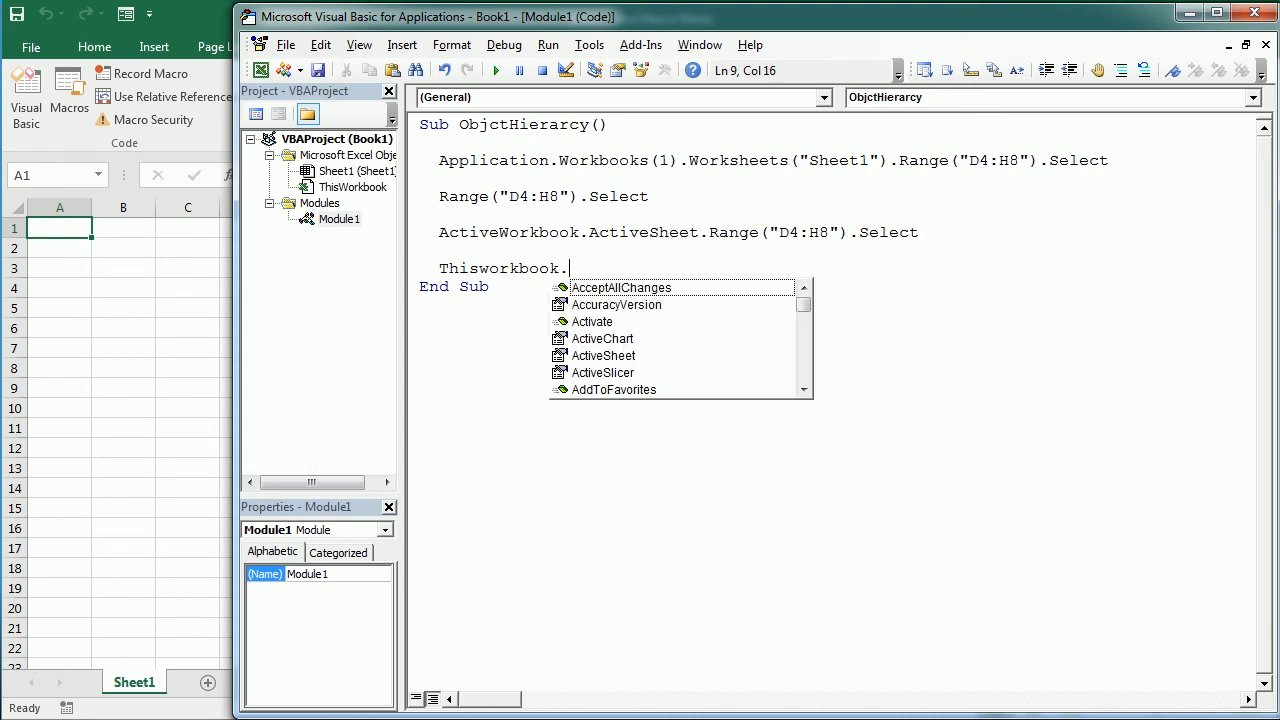
text(ActiveSheet.range("D4:H8").Select)
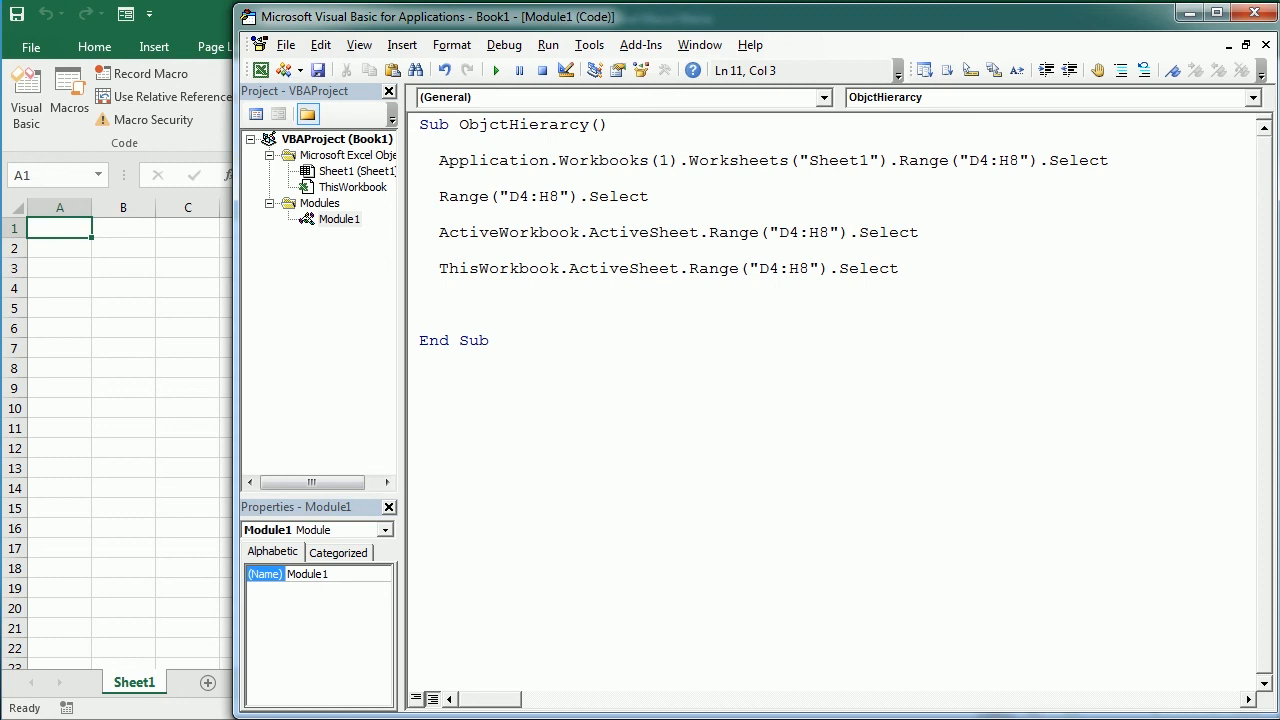
Step: Write ActiveSheet.Shapes("Rectangle 1").Select as the fifth statement
text(Active)
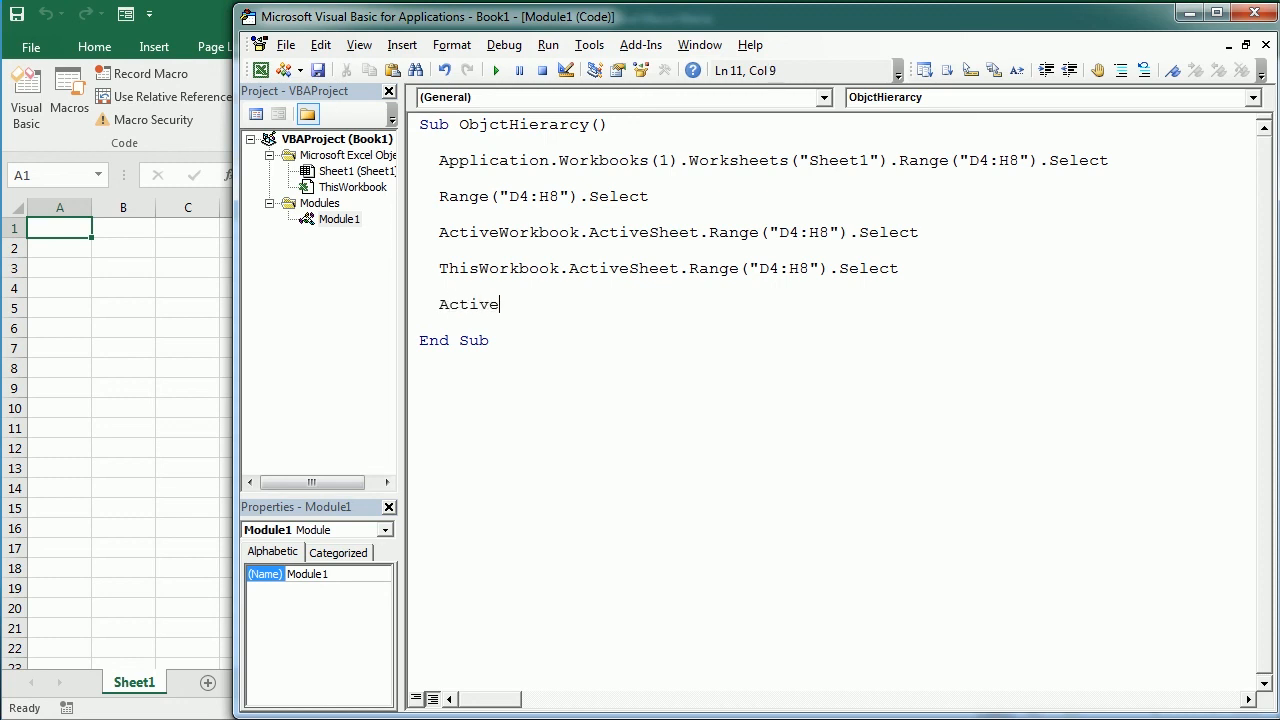
text(sheet.shapes()
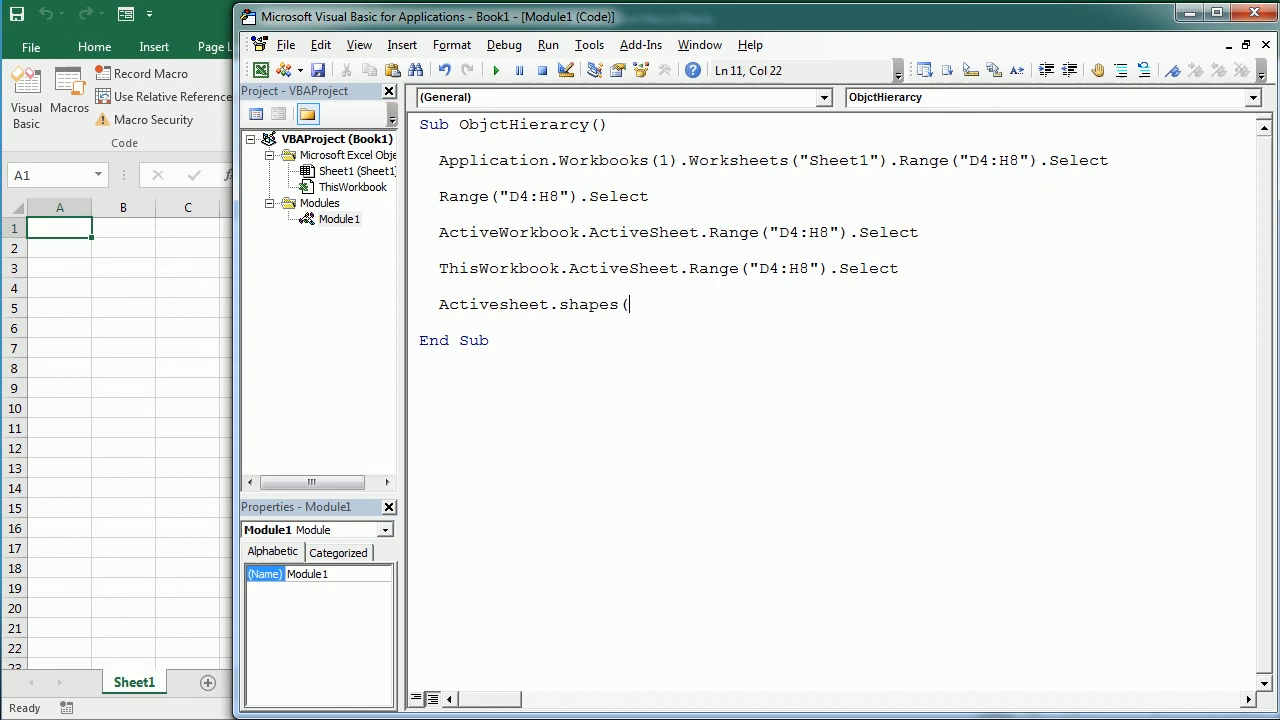
text("Rectan)
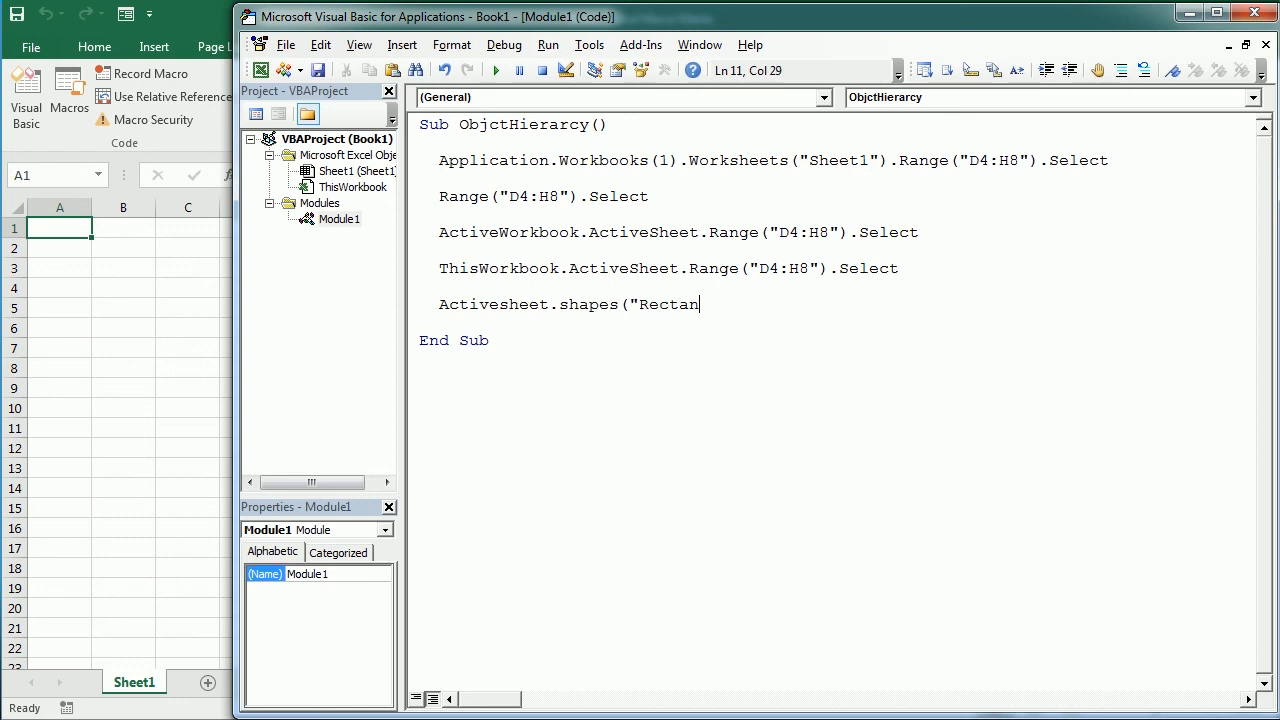
text(gle)
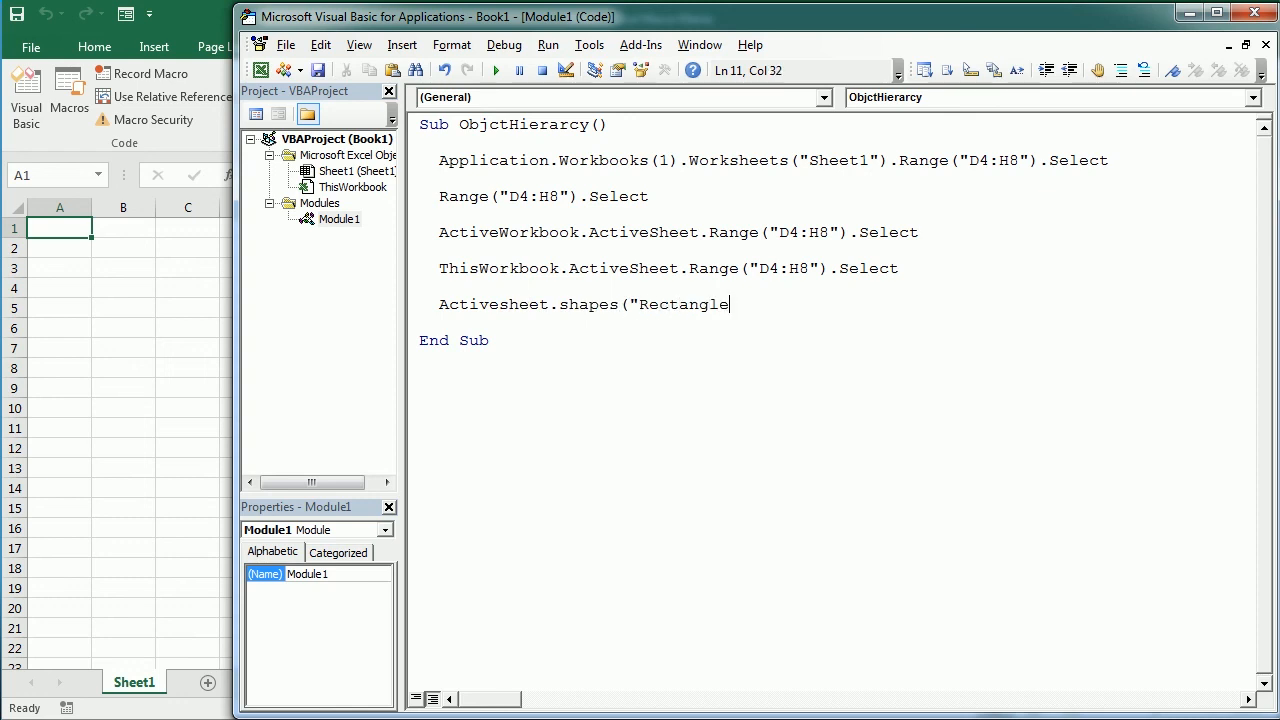
text(1").)
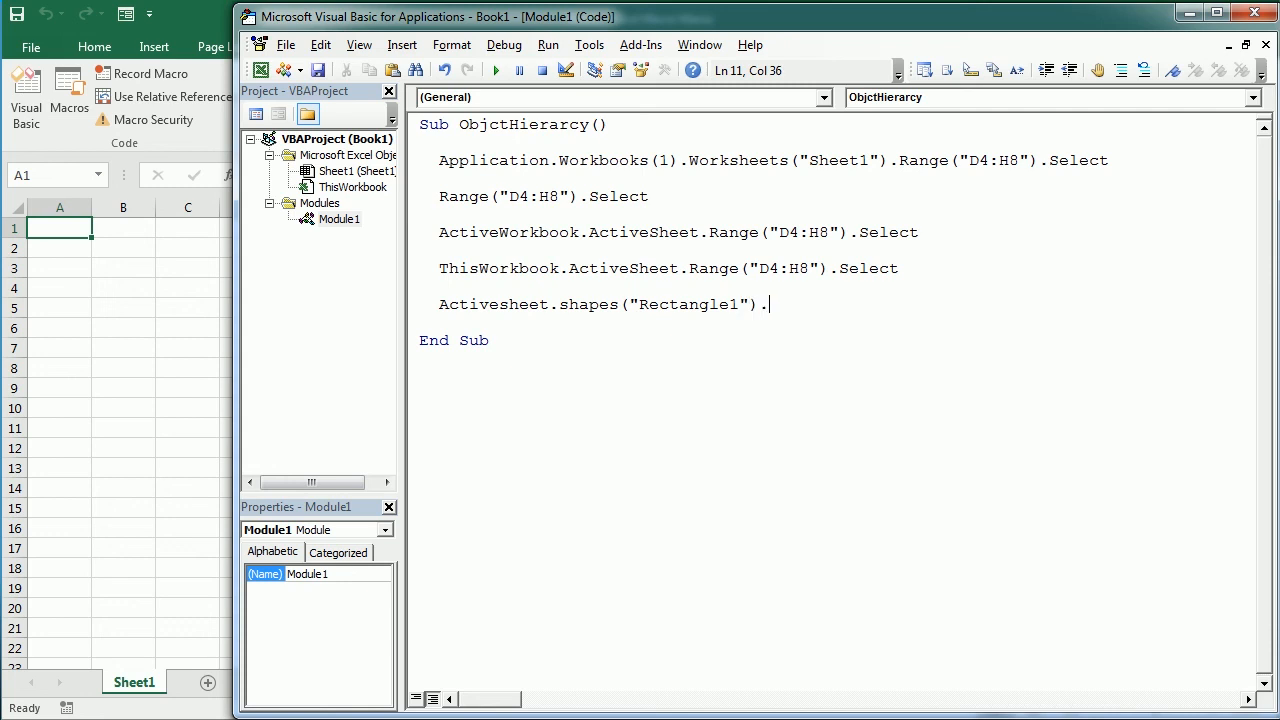
text(select)
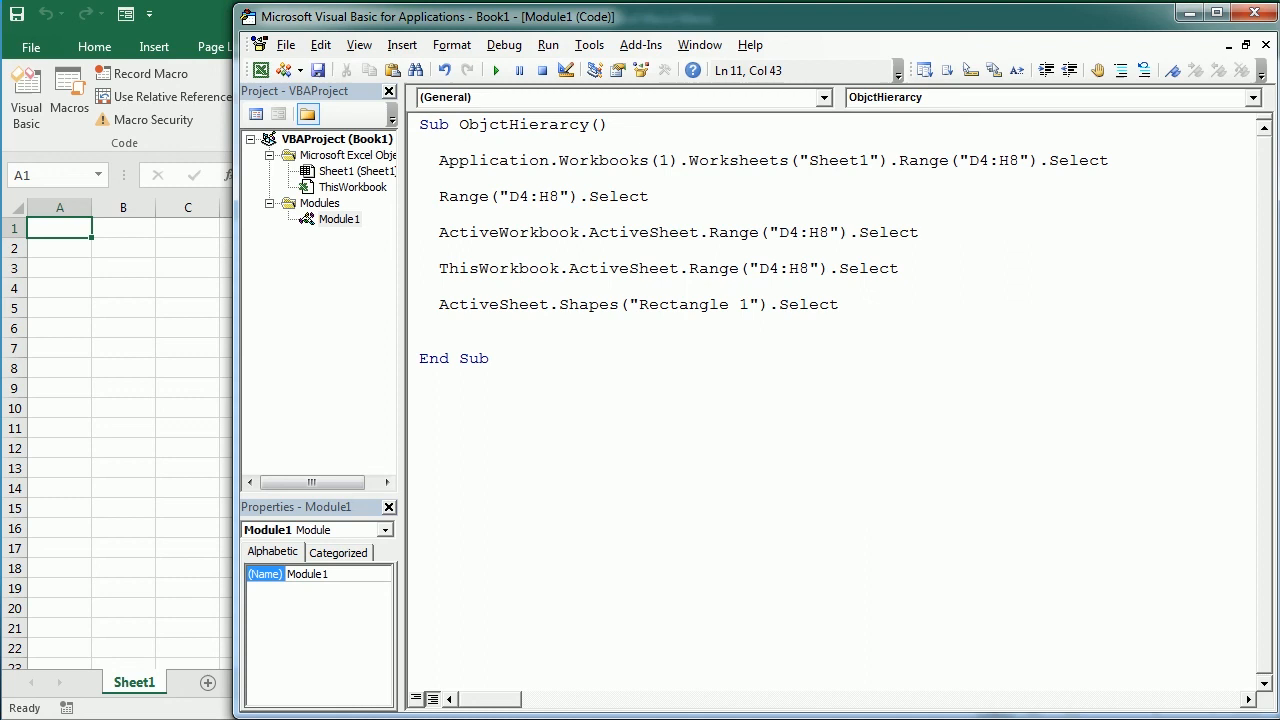
click(840, 304)
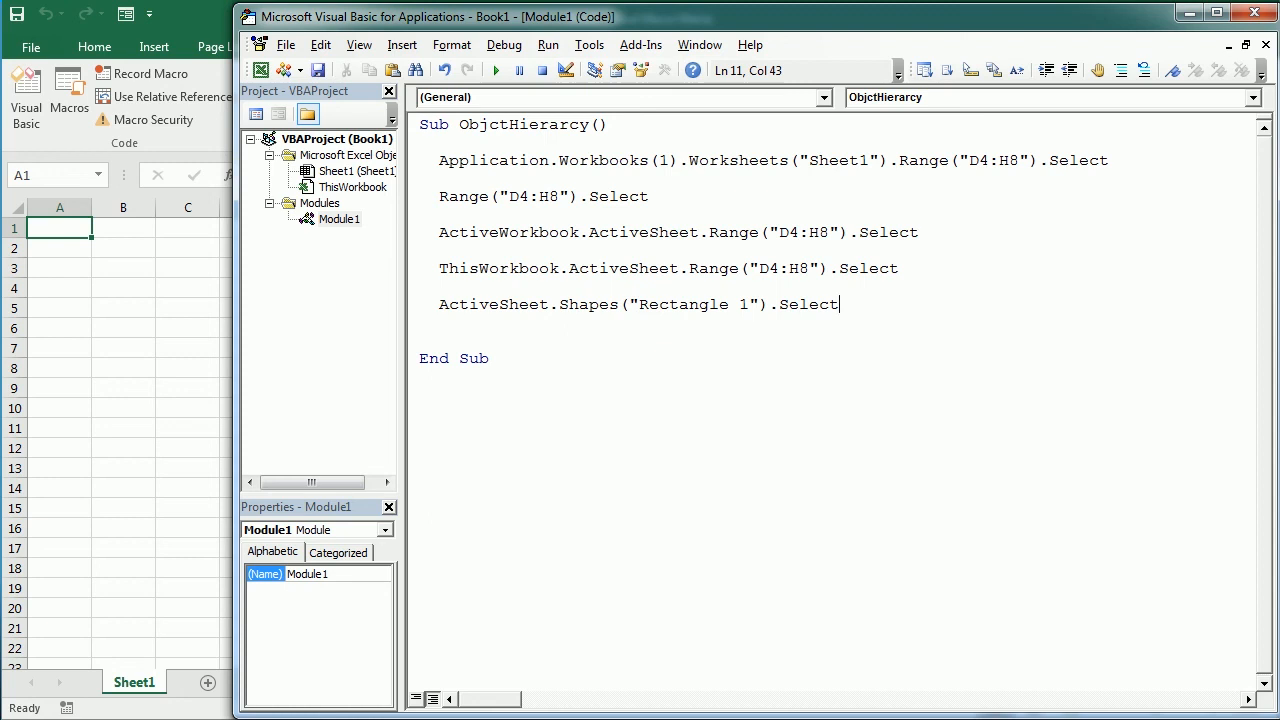